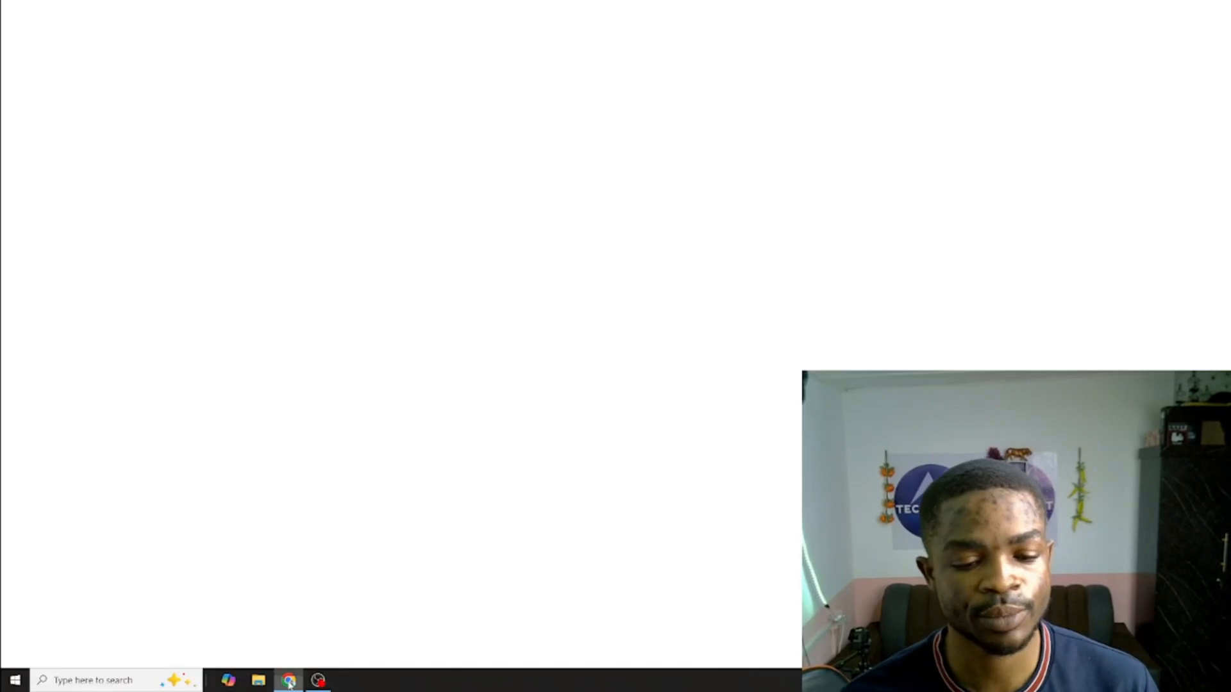
Search 'lm studio', start the Windows installer download from lmstudio.ai, then pause it
{"action": "left_click", "coordinate": [288, 680]}
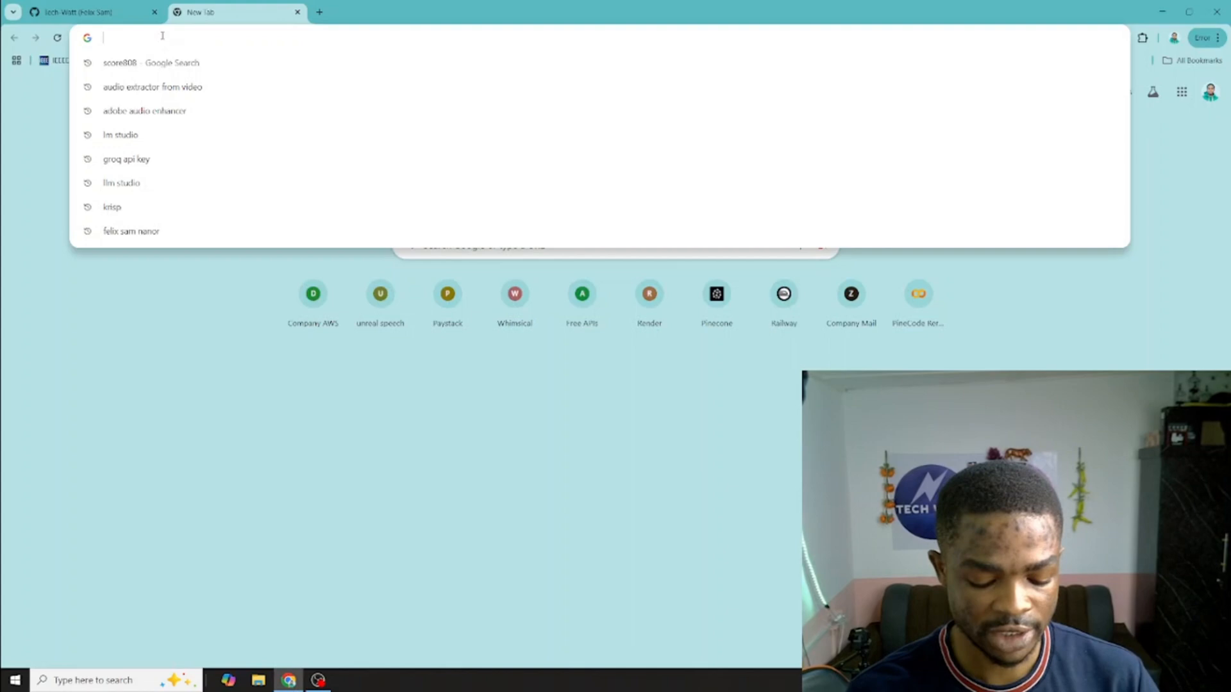
{"action": "type", "text": "lm studio"}
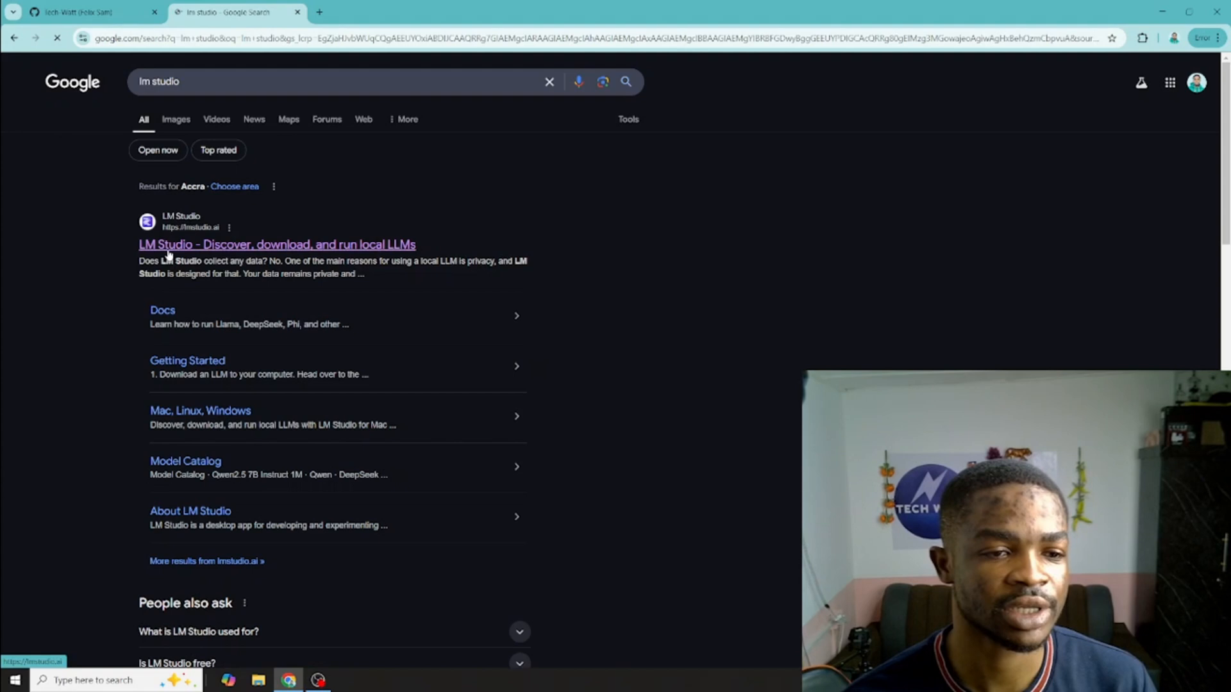
{"action": "left_click", "coordinate": [276, 244]}
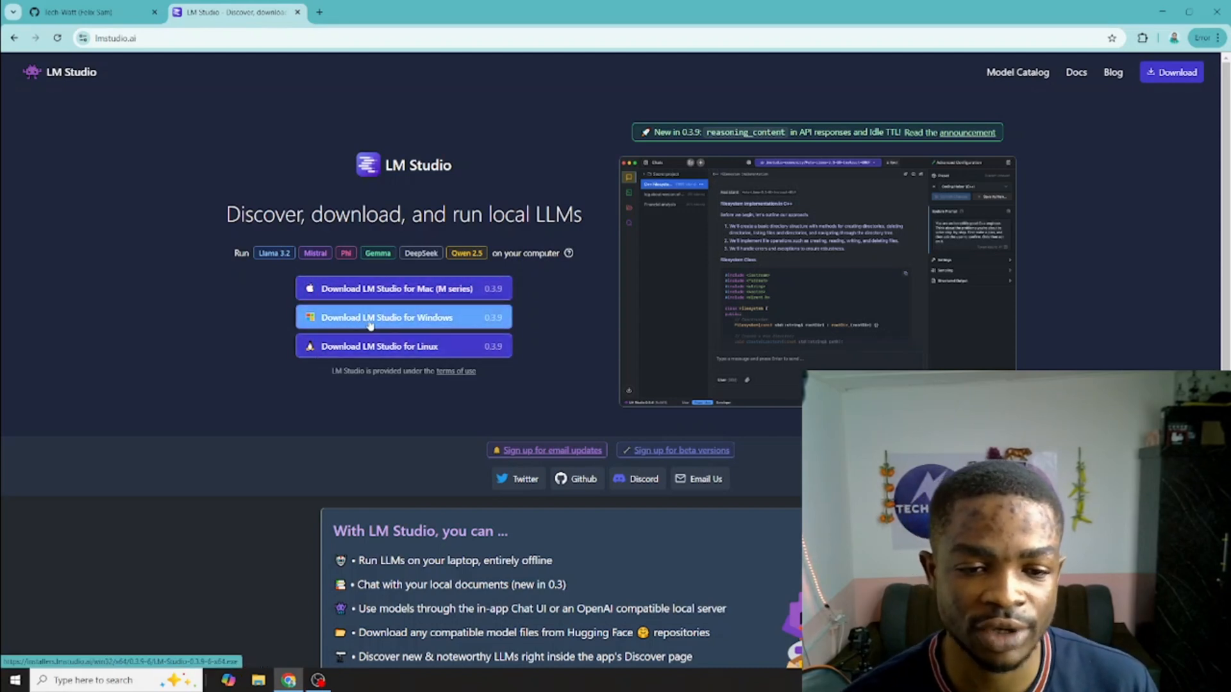
{"action": "left_click", "coordinate": [403, 317]}
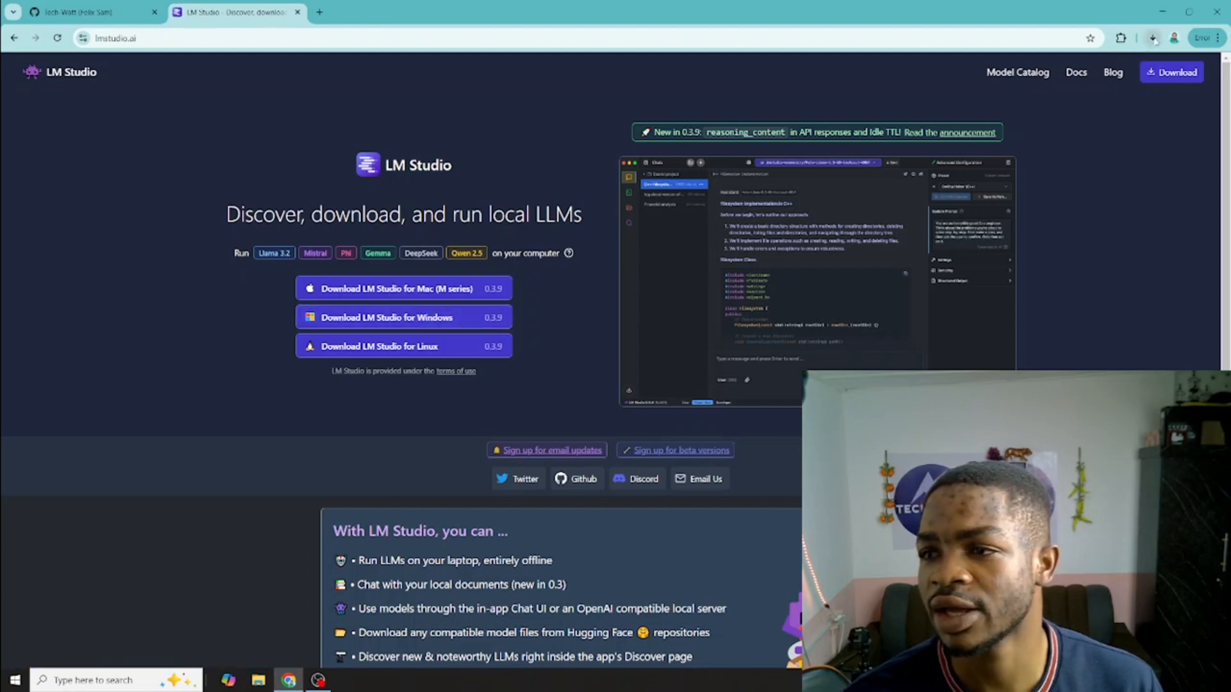
{"action": "left_click", "coordinate": [1153, 38]}
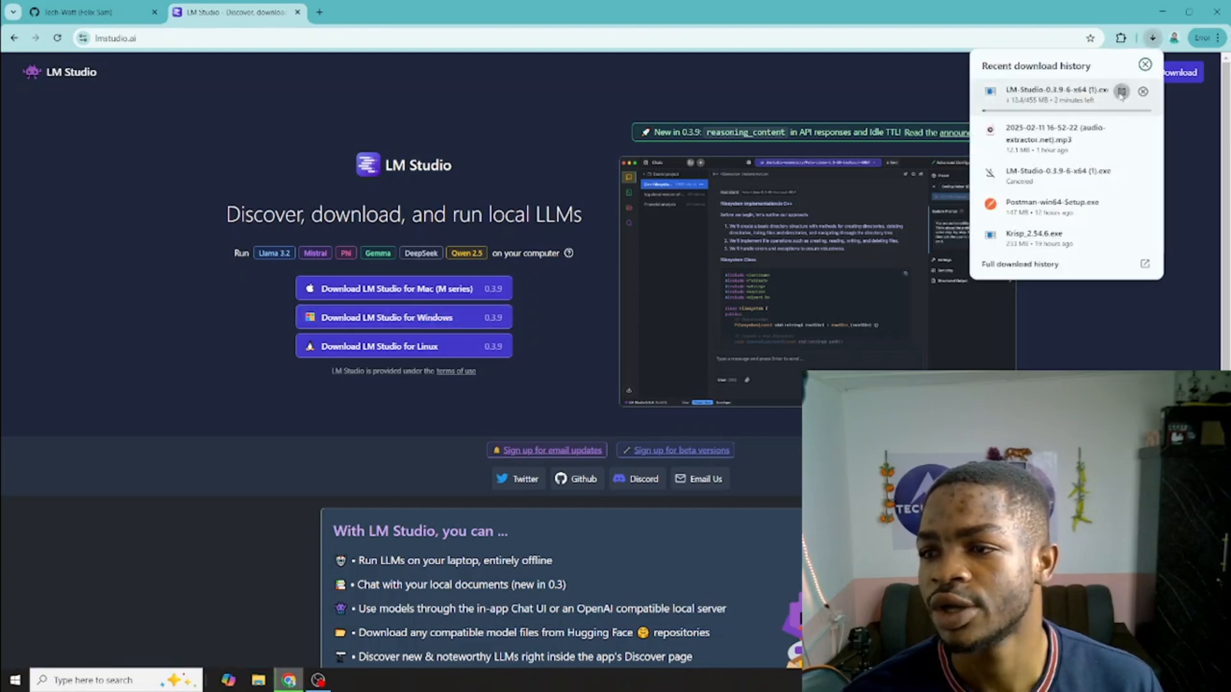
{"action": "left_click", "coordinate": [1122, 92]}
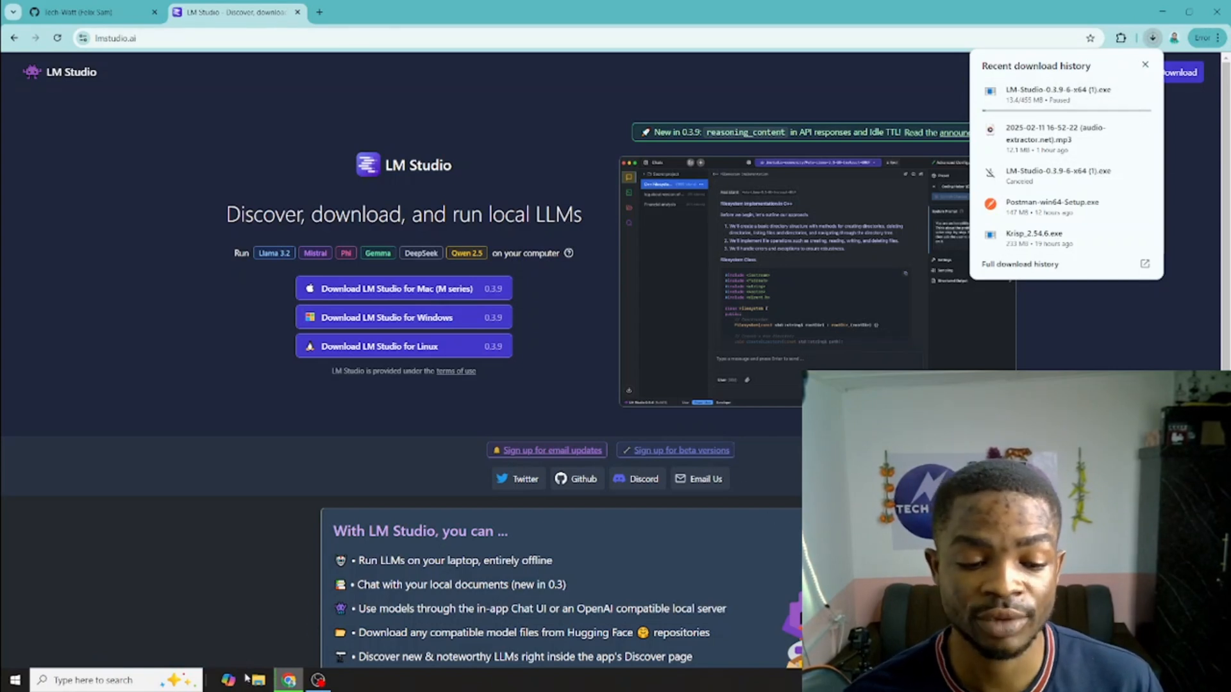
Run the LM Studio setup executable from the Downloads folder in File Explorer
{"action": "left_click", "coordinate": [258, 680]}
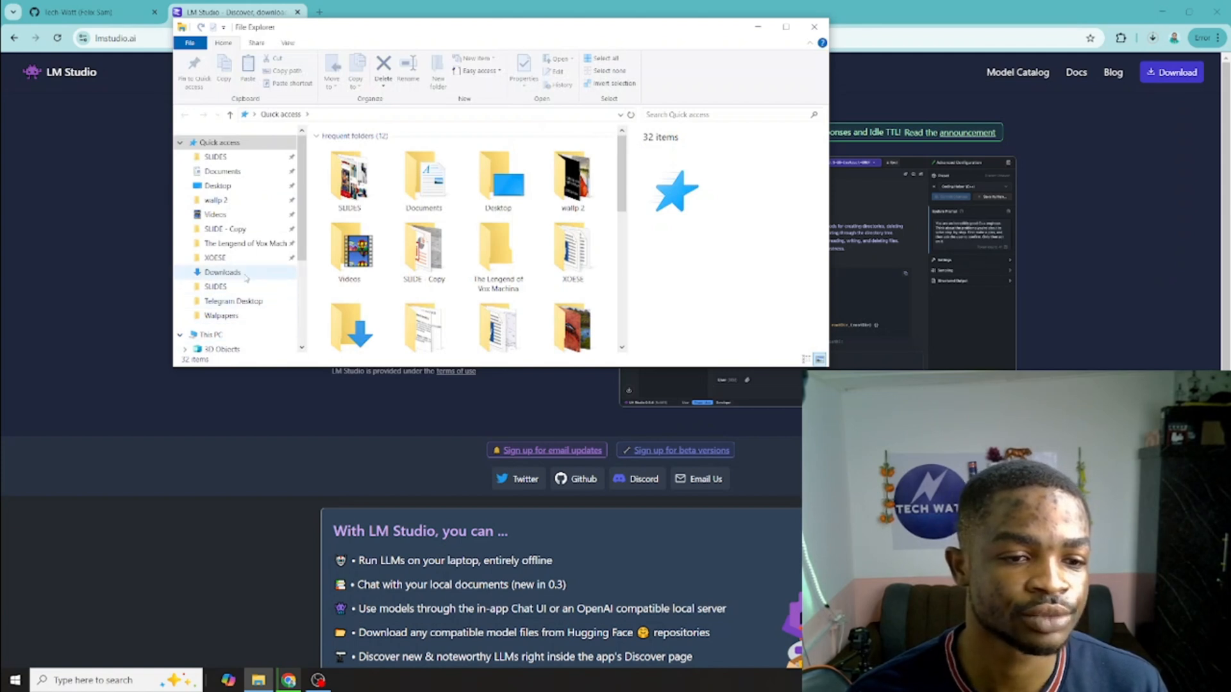
{"action": "left_click", "coordinate": [222, 272]}
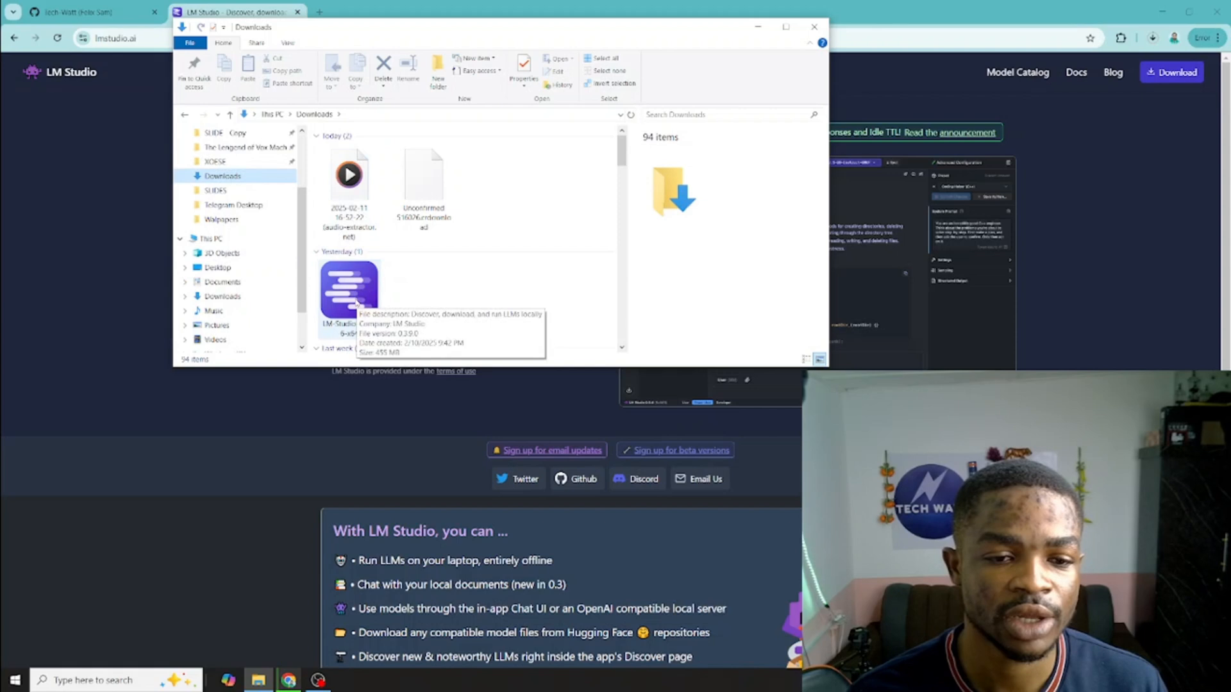
{"action": "double_click", "coordinate": [349, 289]}
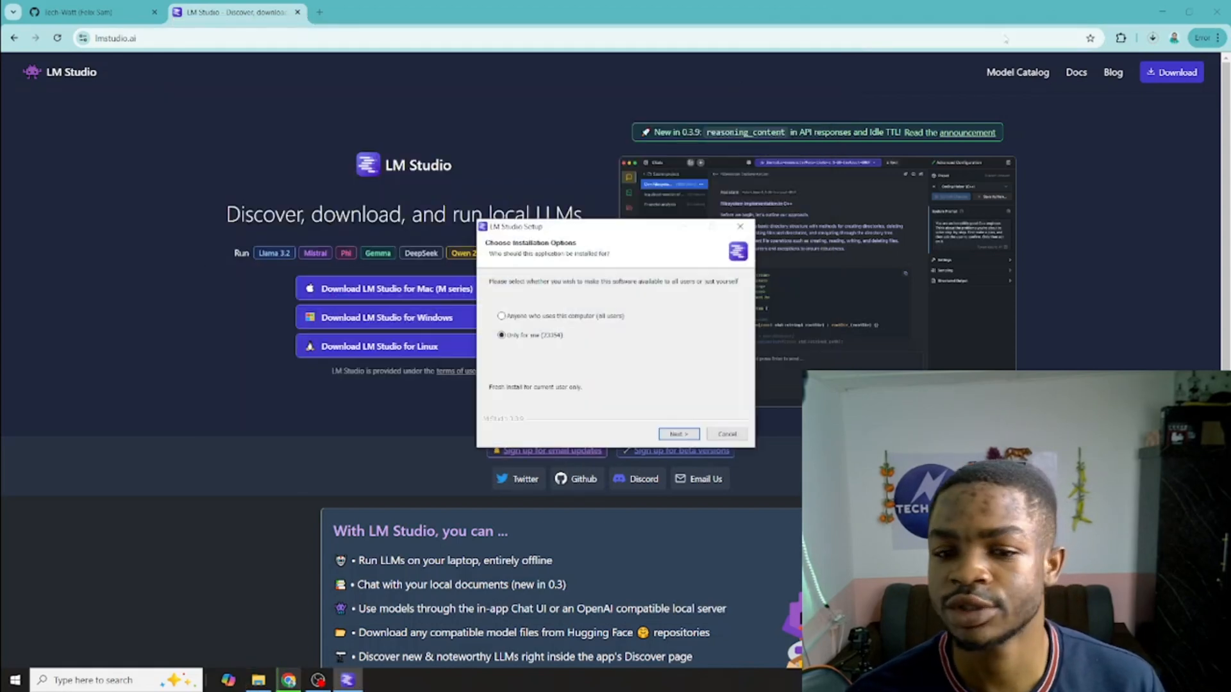
Install LM Studio for anyone who uses this computer
{"action": "left_click", "coordinate": [725, 434]}
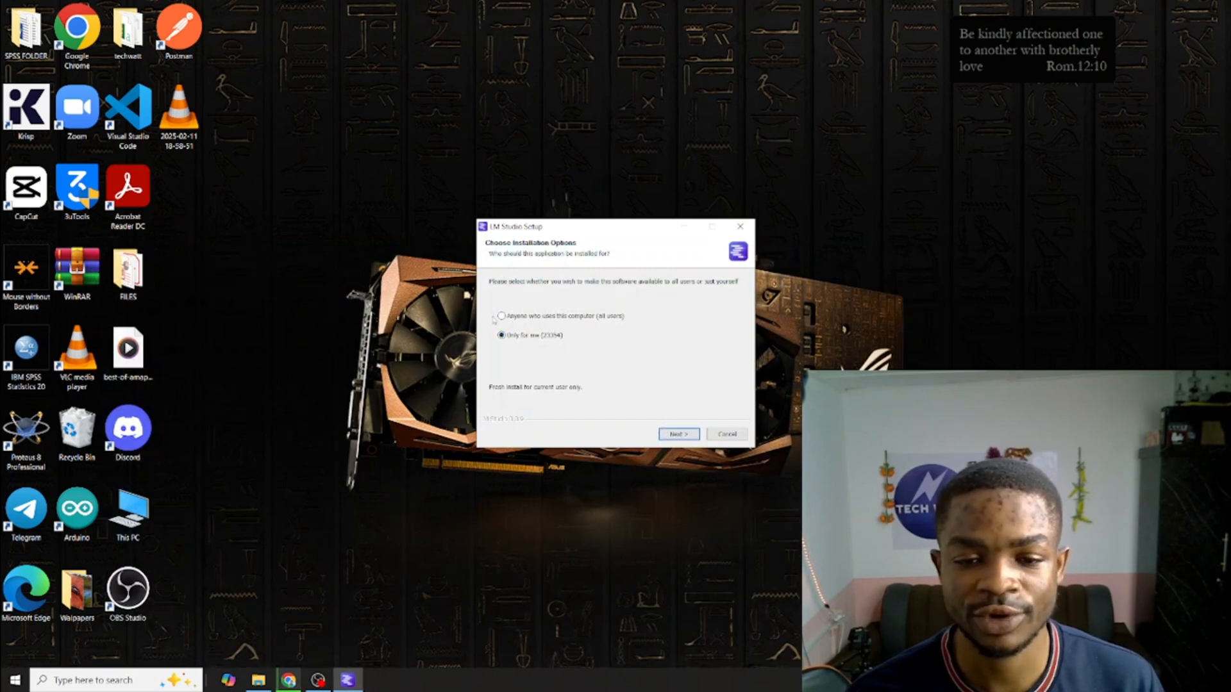
{"action": "left_click", "coordinate": [501, 316]}
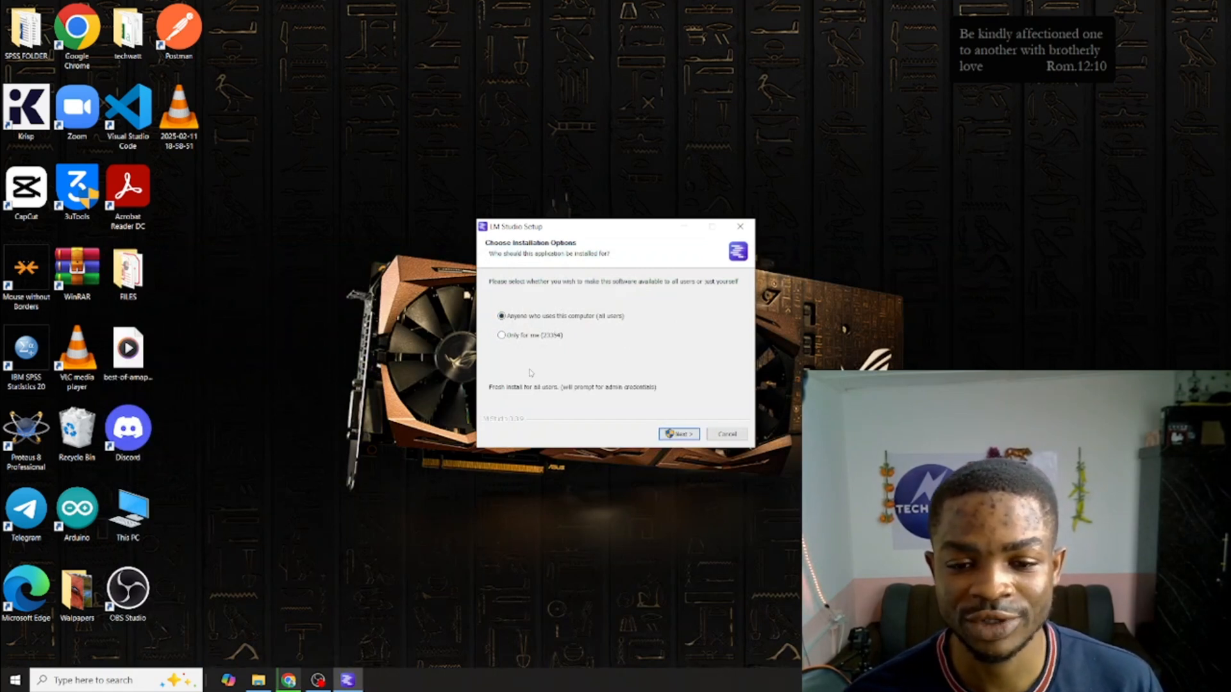
{"action": "left_click", "coordinate": [677, 433]}
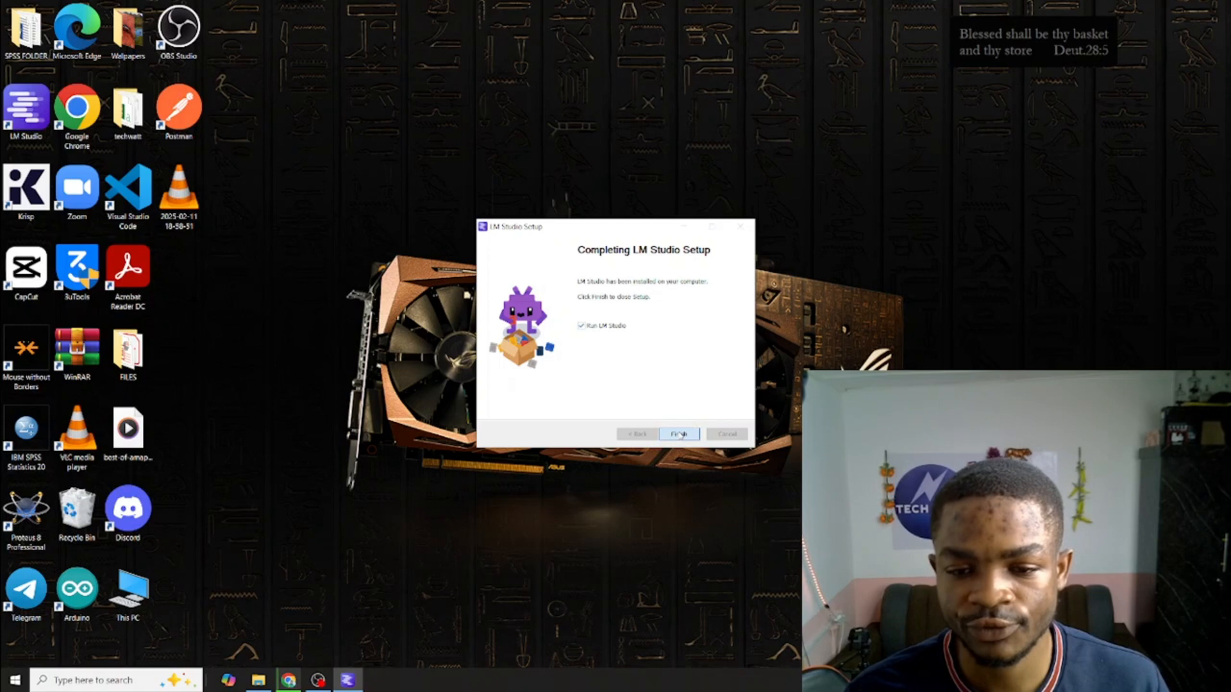
Finish setup and launch LM Studio to its empty My Models page
{"action": "left_click", "coordinate": [678, 434]}
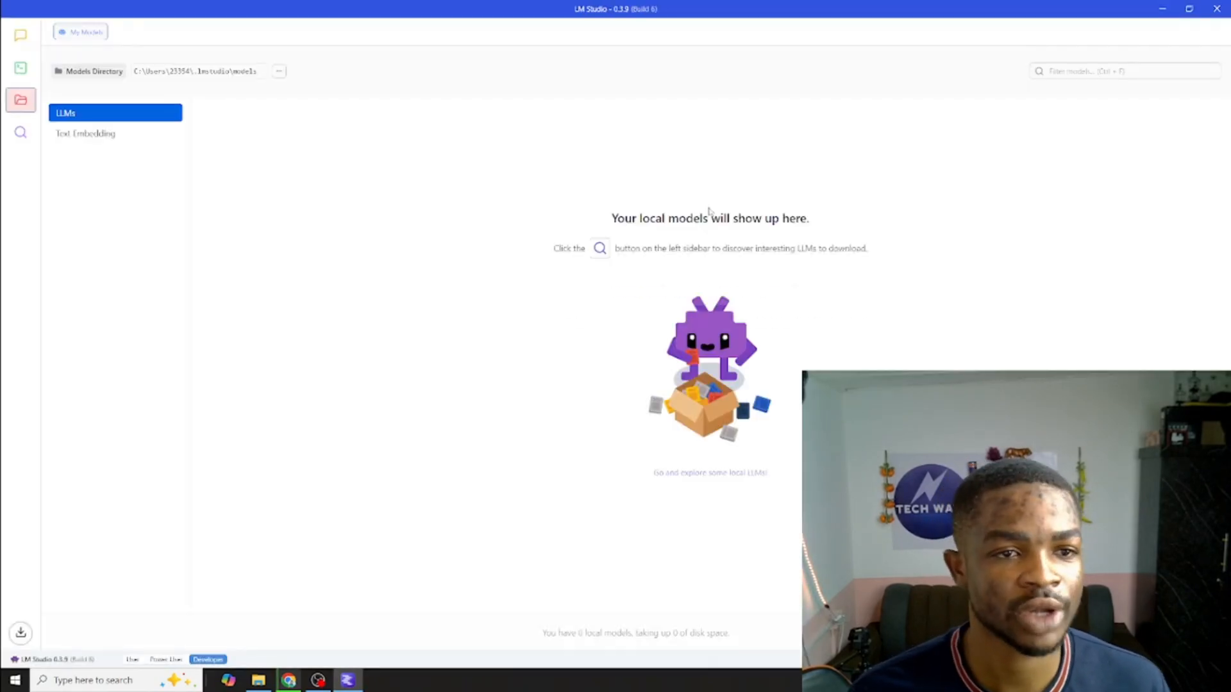
{"action": "mouse_move", "coordinate": [526, 284]}
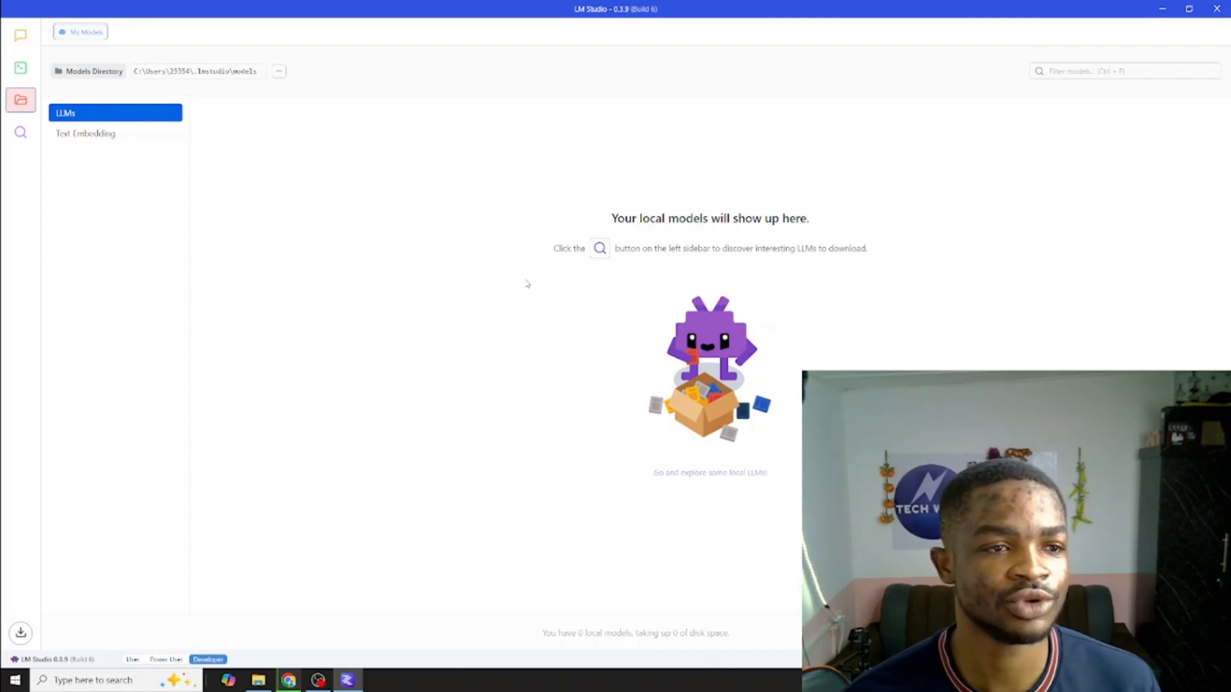
{"action": "mouse_move", "coordinate": [471, 255]}
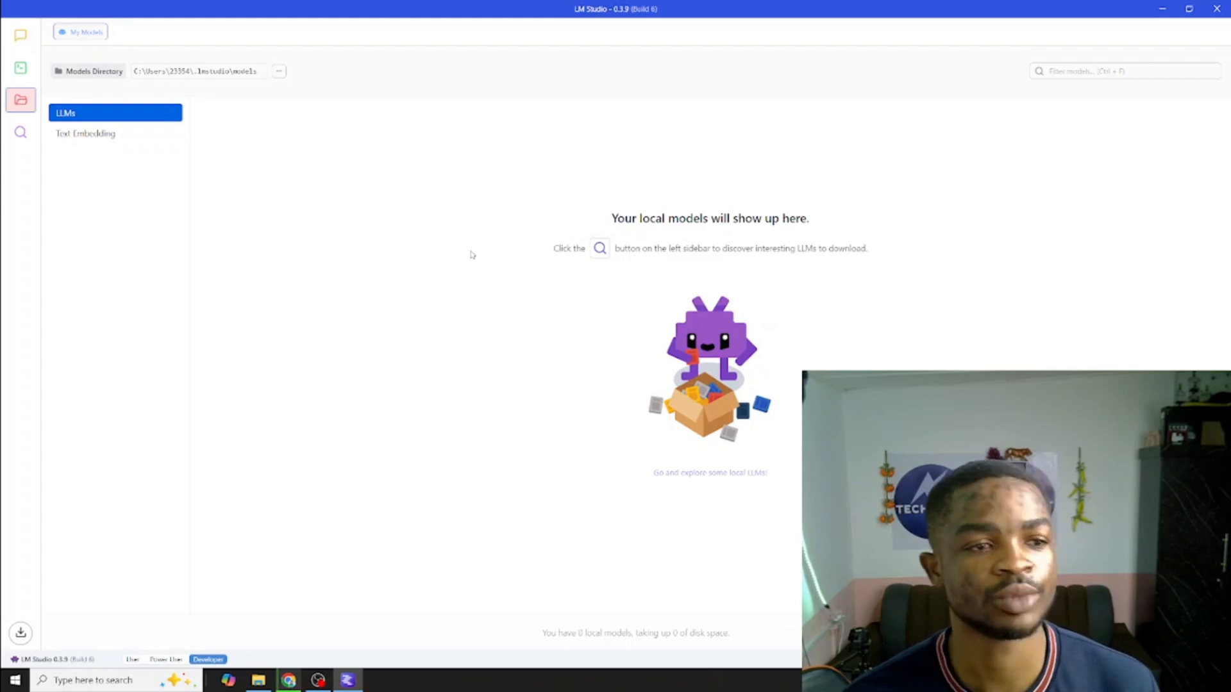
{"action": "mouse_move", "coordinate": [21, 132]}
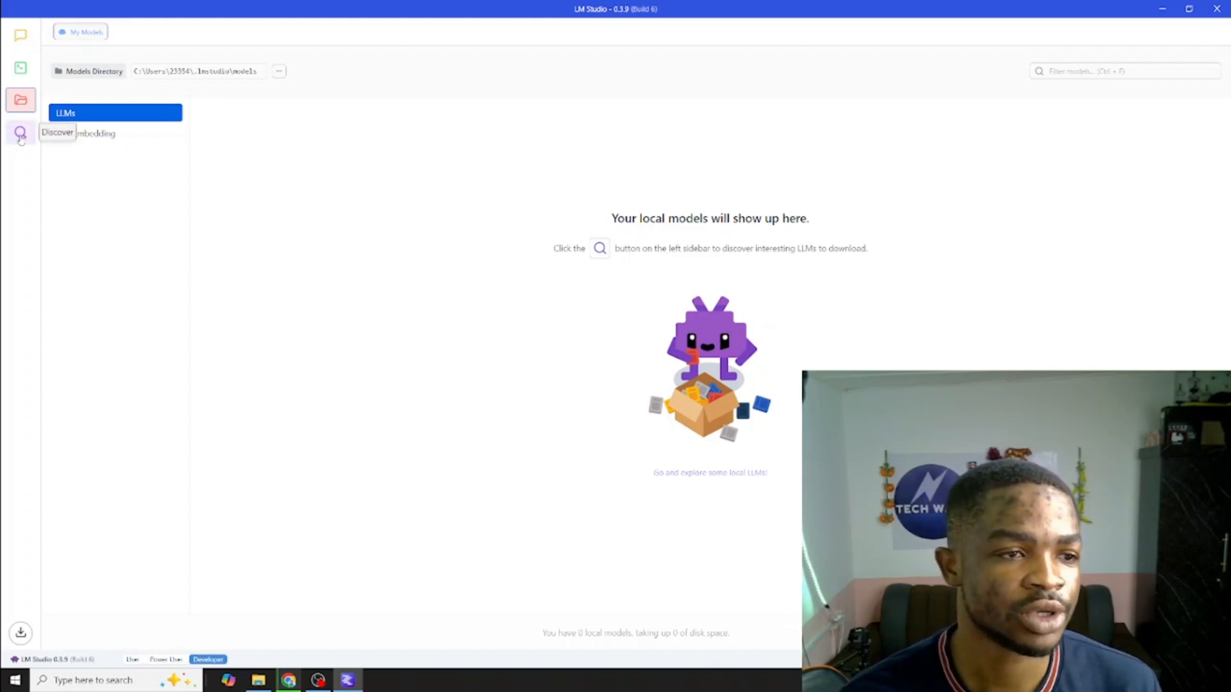
Open Discover and view DeepSeek R1 Distill (Qwen 7B) details in the staff picks
{"action": "left_click", "coordinate": [20, 133]}
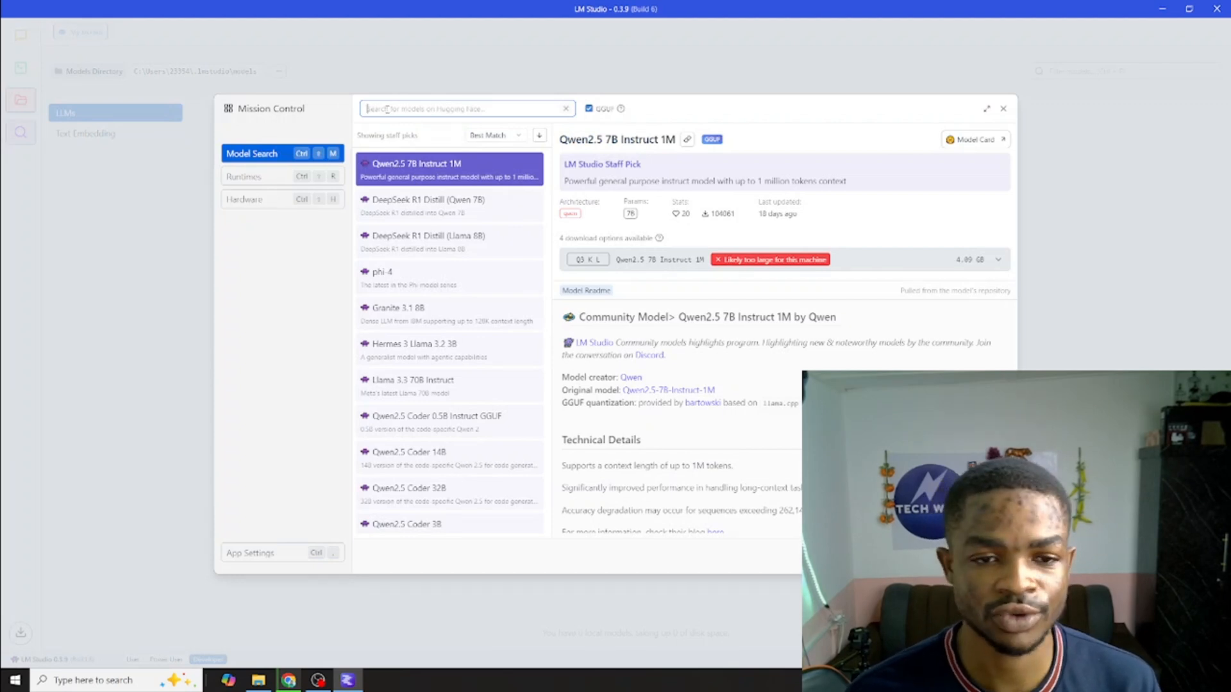
{"action": "mouse_move", "coordinate": [413, 271]}
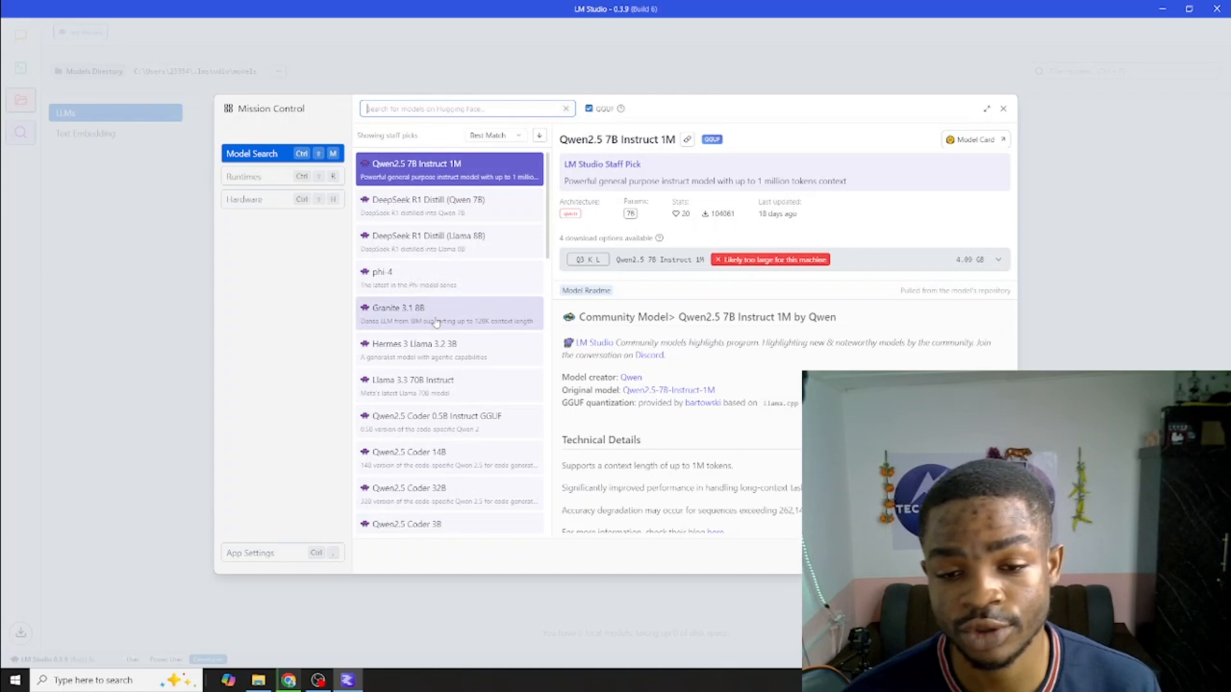
{"action": "scroll", "scroll_direction": "down", "scroll_amount": 3}
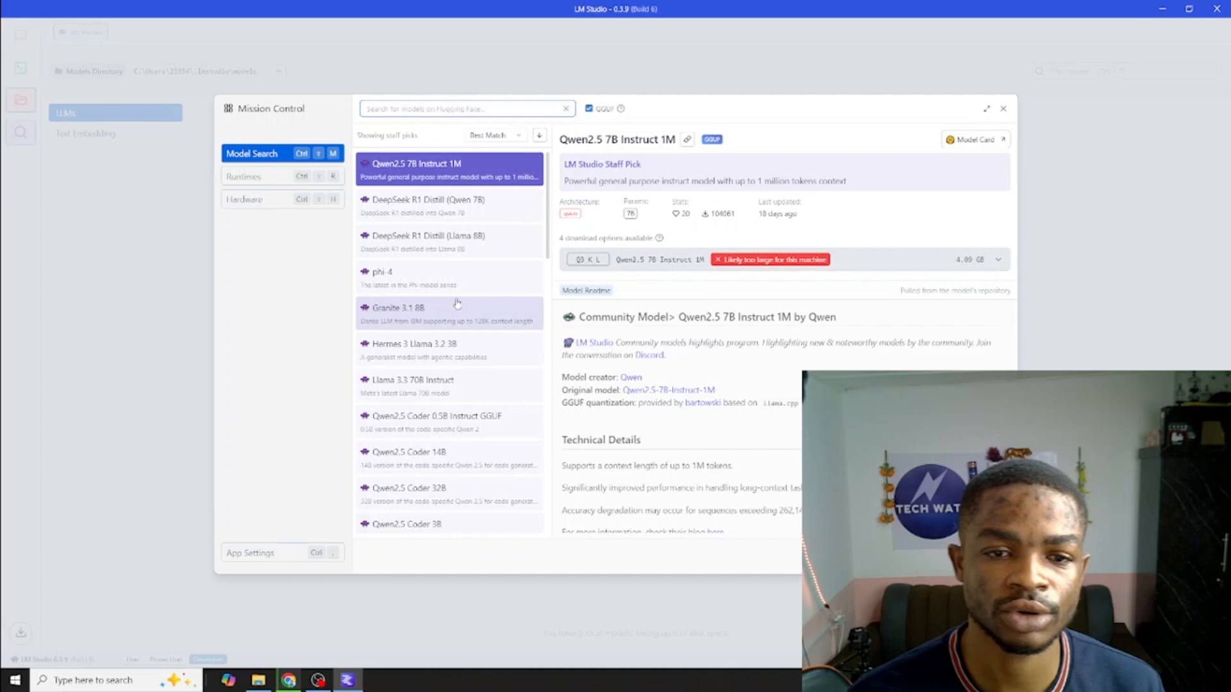
{"action": "left_click", "coordinate": [424, 206]}
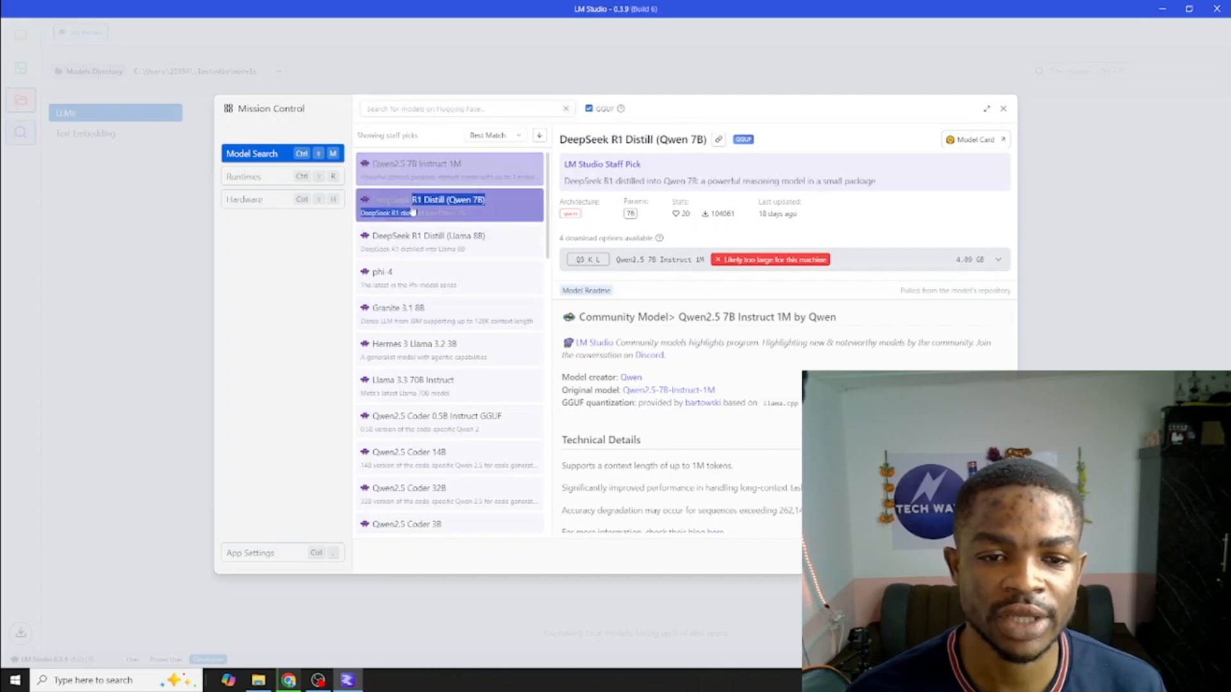
{"action": "left_click", "coordinate": [428, 205]}
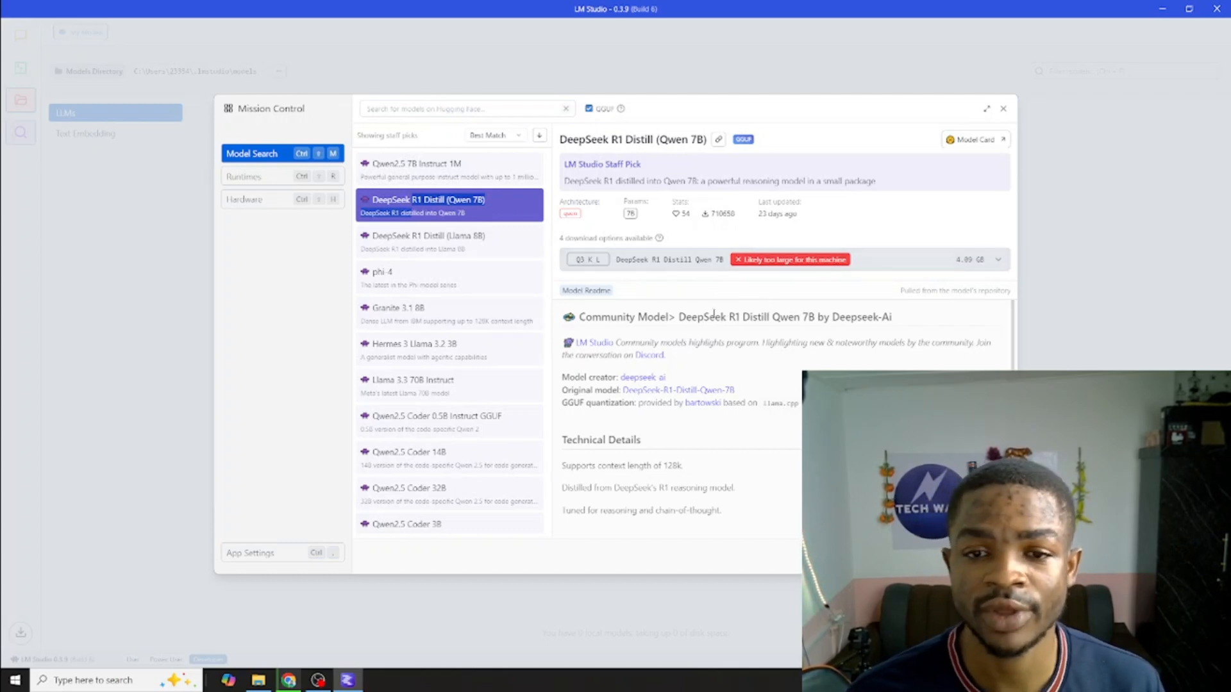
{"action": "mouse_move", "coordinate": [407, 283]}
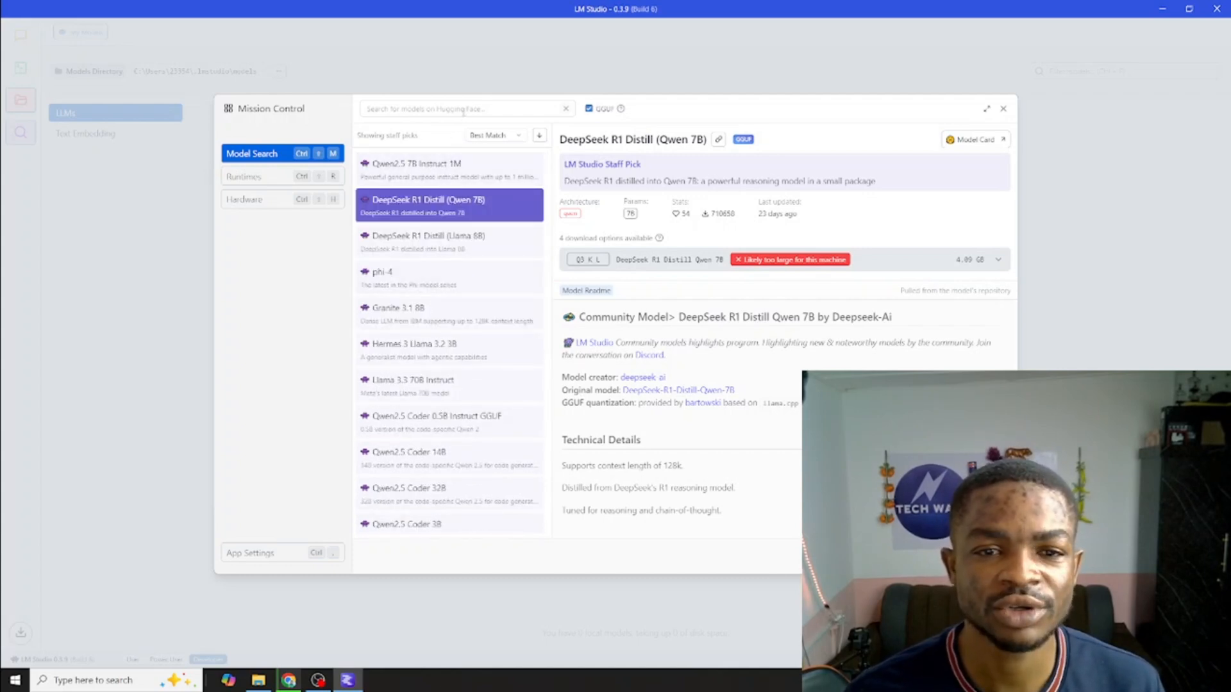
Search 'gemma', download Gemma 2 2B Instruct, and select the search term to clear it
{"action": "type", "text": "ge"}
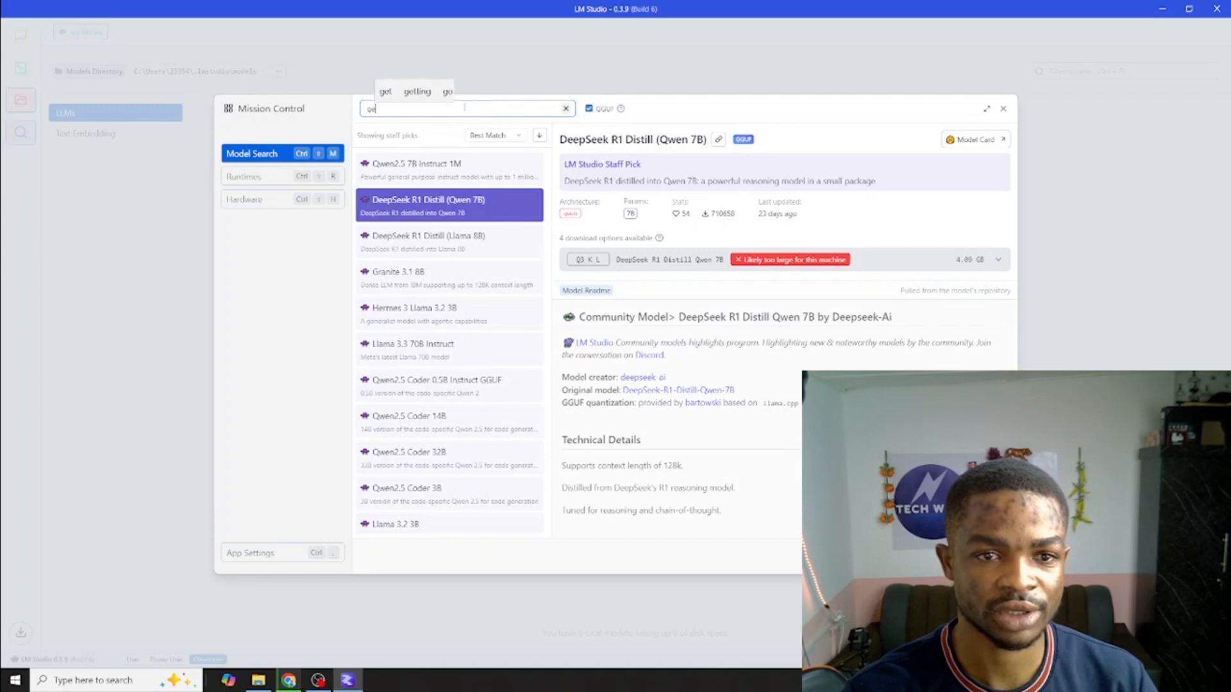
{"action": "type", "text": "gemma"}
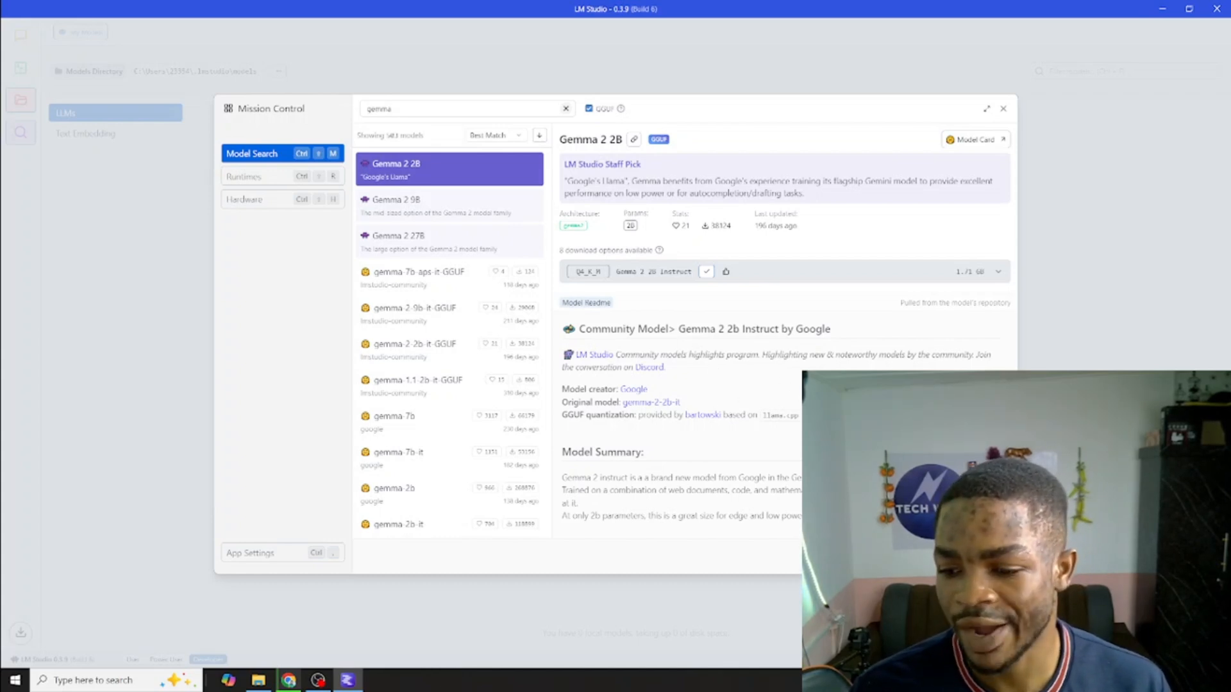
{"action": "left_click", "coordinate": [724, 270]}
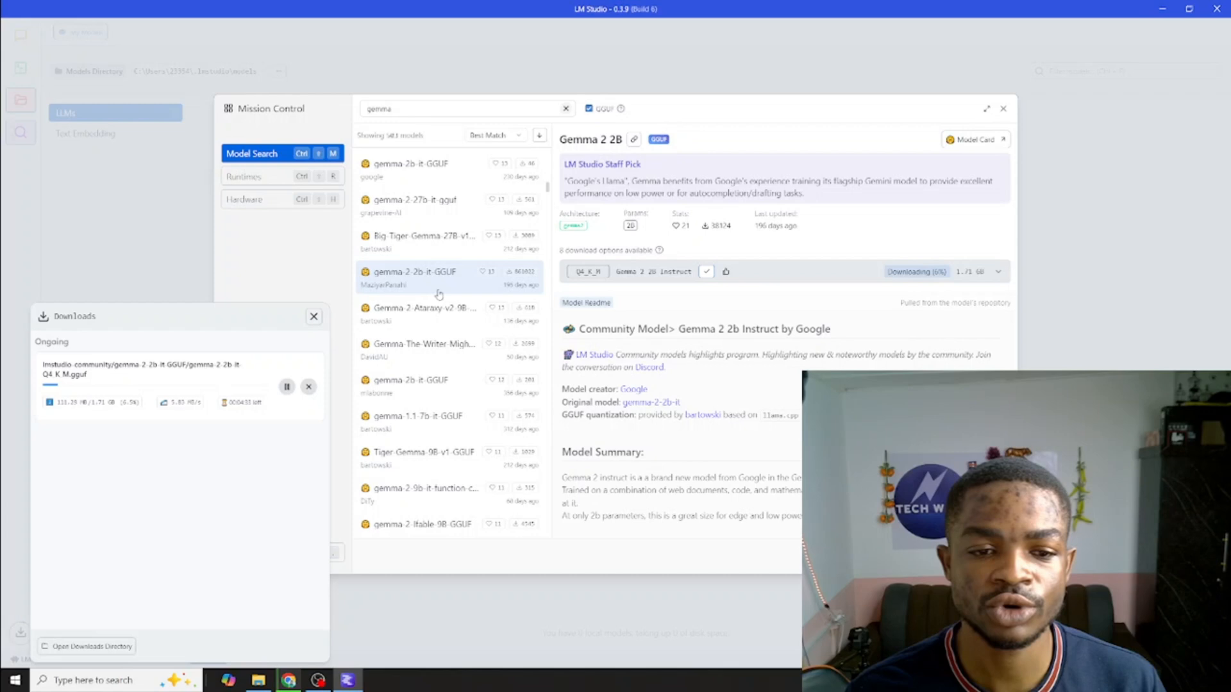
{"action": "scroll", "scroll_direction": "down", "scroll_amount": 3}
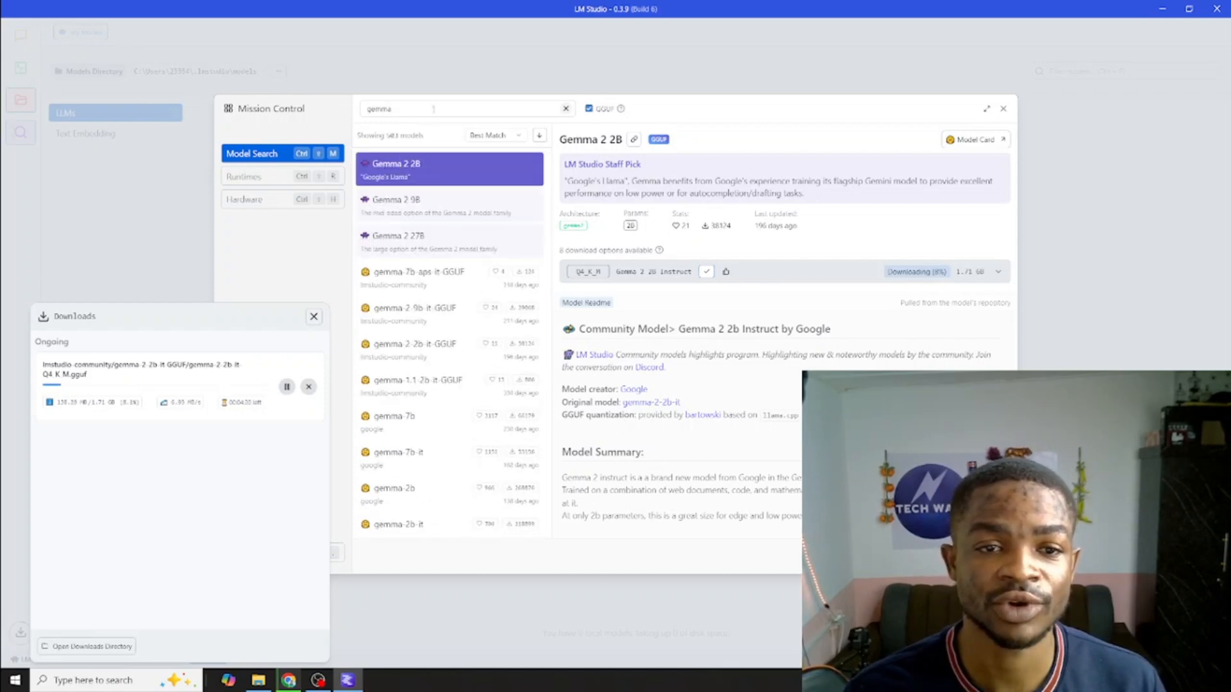
{"action": "triple_click", "coordinate": [463, 109]}
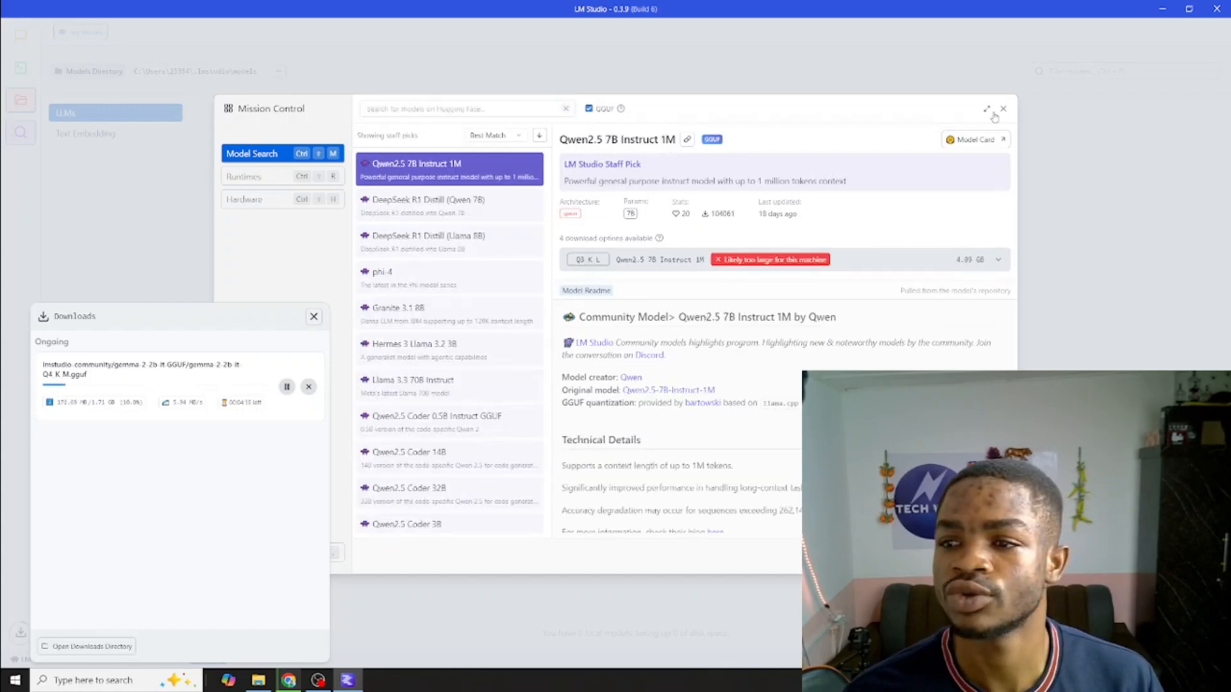
Close model search and the Downloads panel once gemma-2-2b-it Q4_K_M finishes
{"action": "left_click", "coordinate": [1003, 108]}
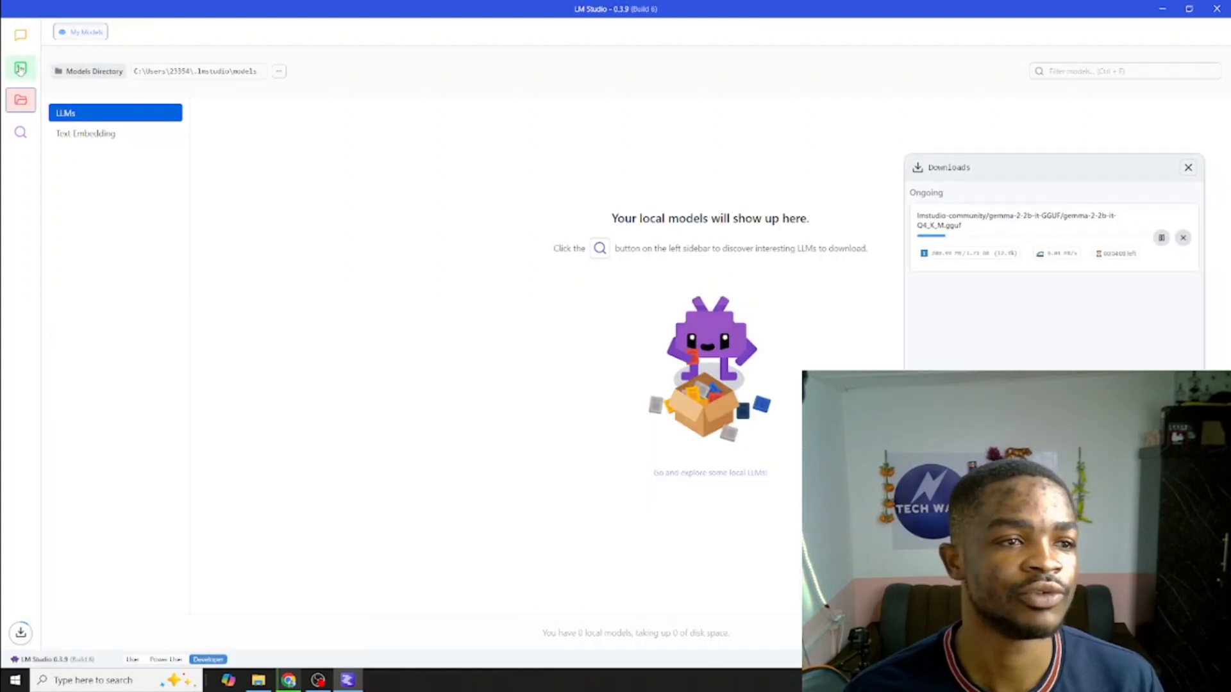
{"action": "left_click", "coordinate": [21, 67]}
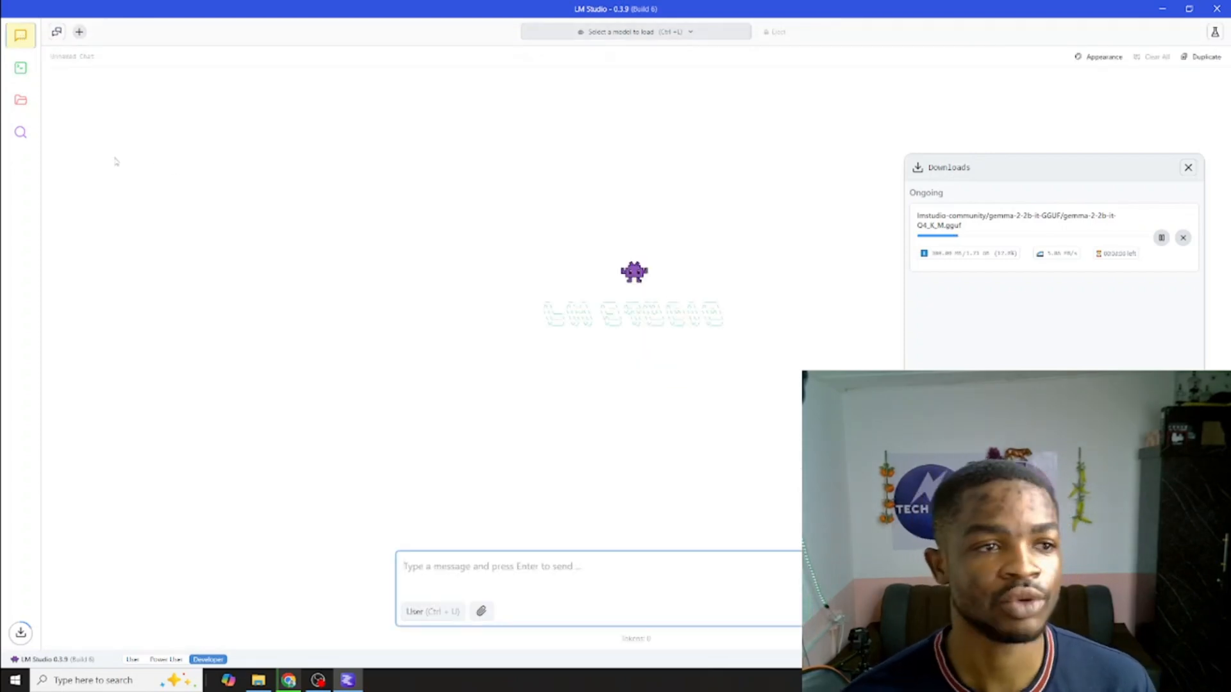
{"action": "mouse_move", "coordinate": [763, 165]}
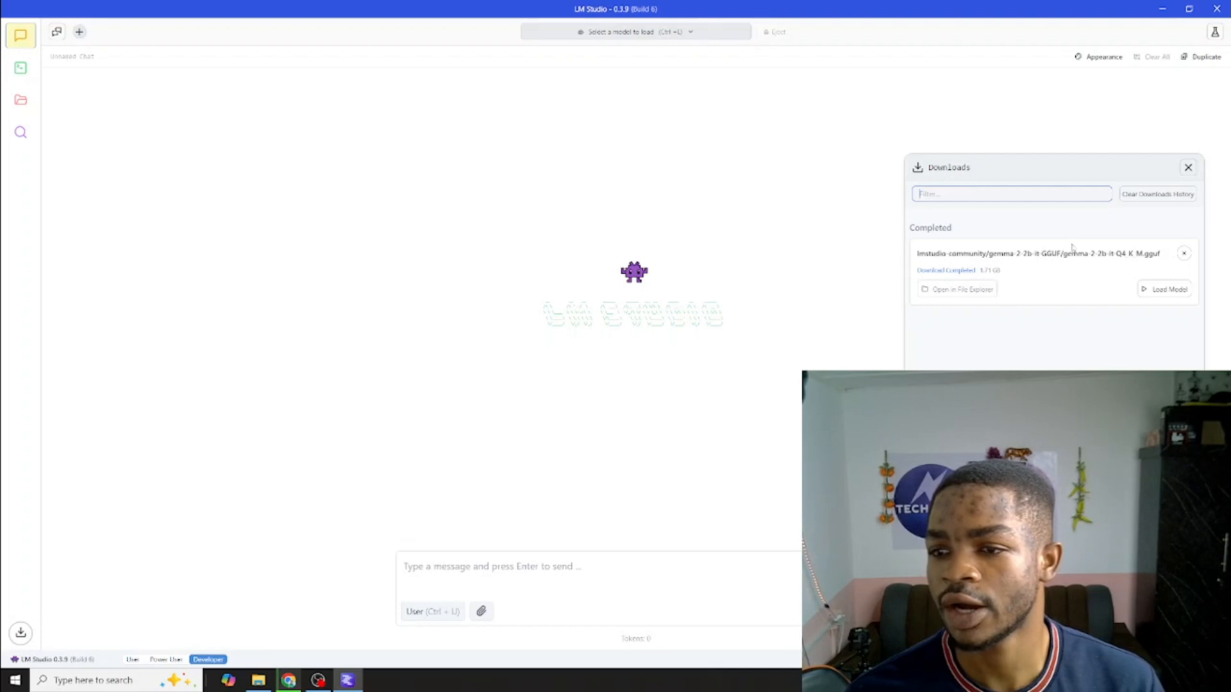
{"action": "left_click", "coordinate": [1188, 167]}
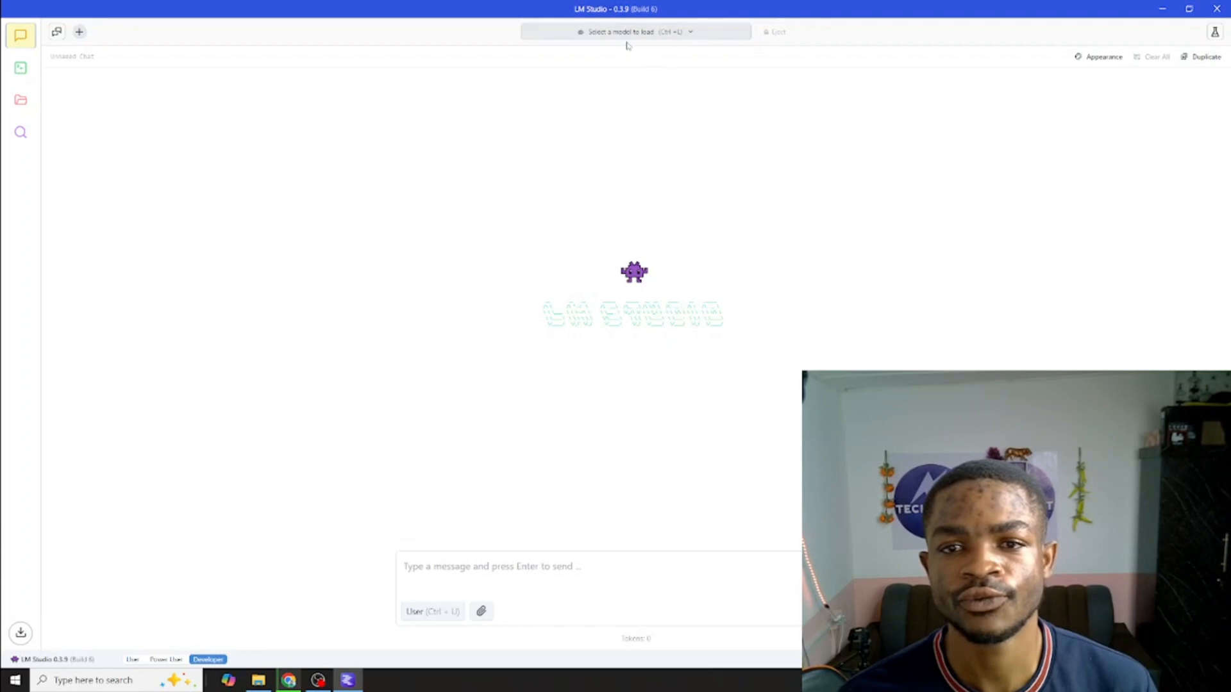
Load Gemma 2 2B Instruct into the chat with the default parameters
{"action": "left_click", "coordinate": [634, 31]}
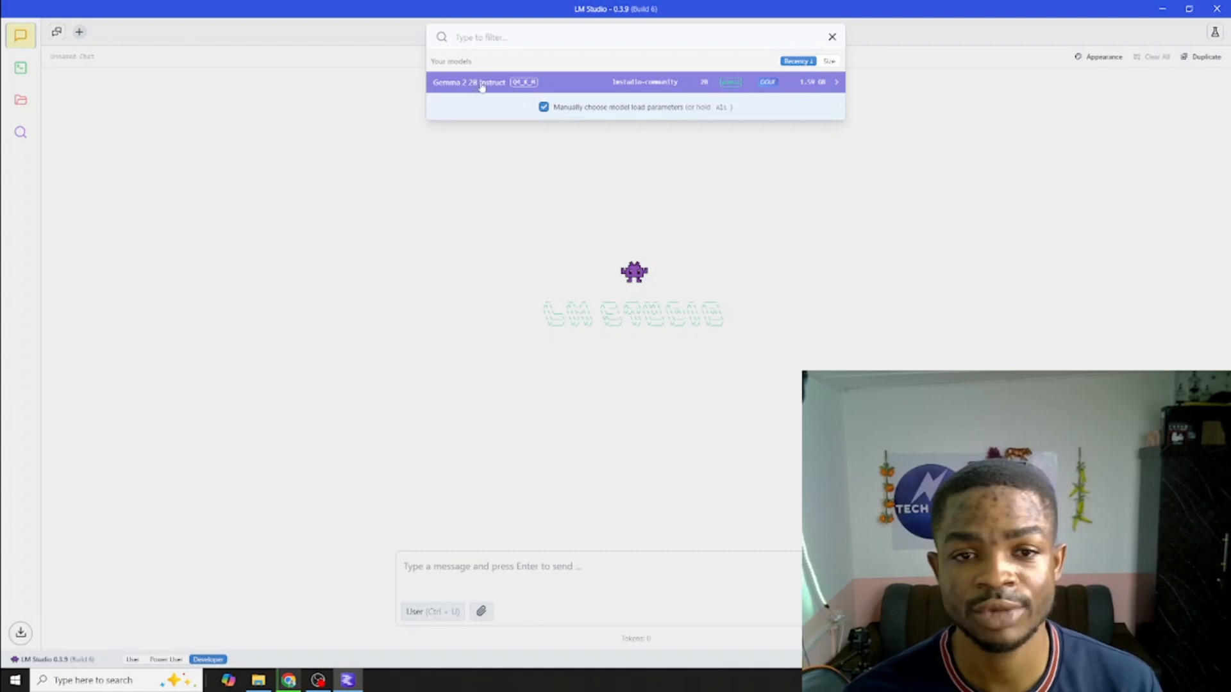
{"action": "left_click", "coordinate": [479, 81]}
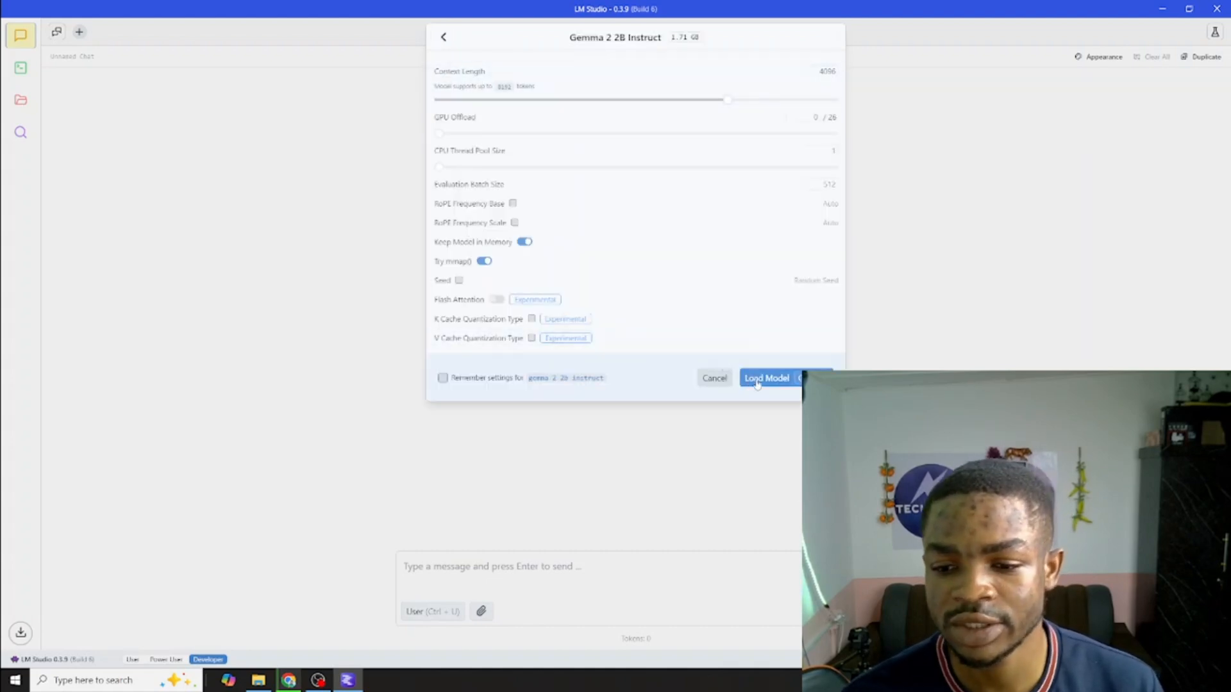
{"action": "left_click", "coordinate": [766, 377]}
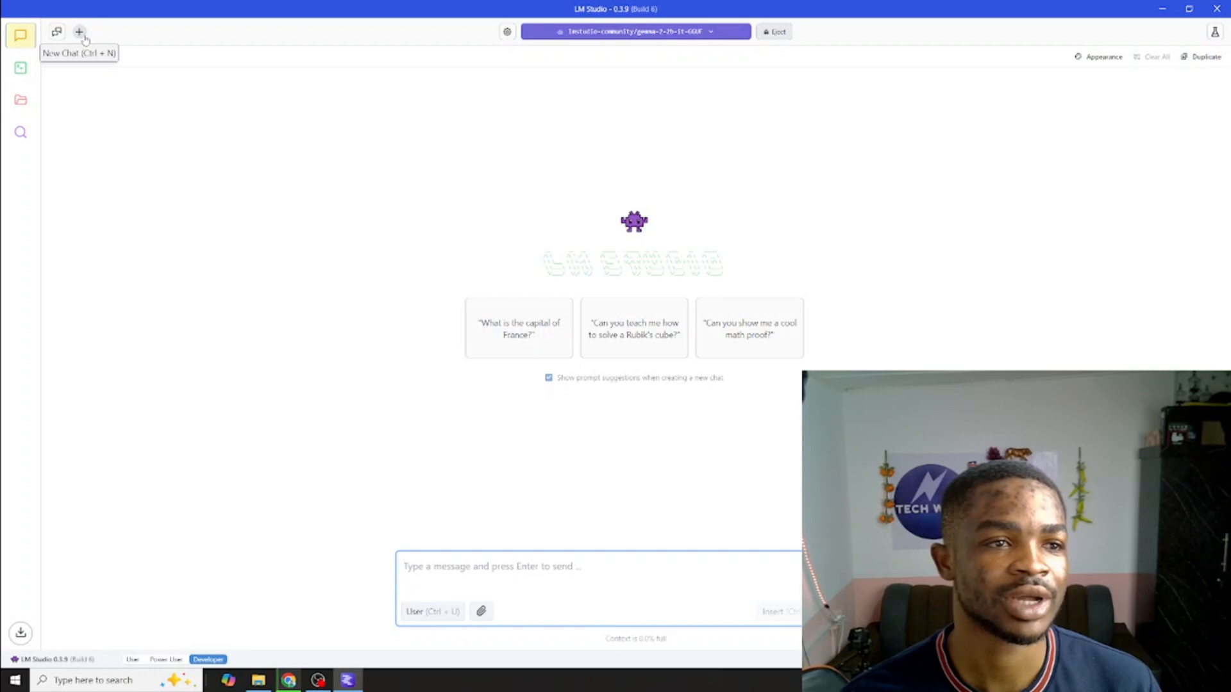
{"action": "left_click", "coordinate": [78, 32]}
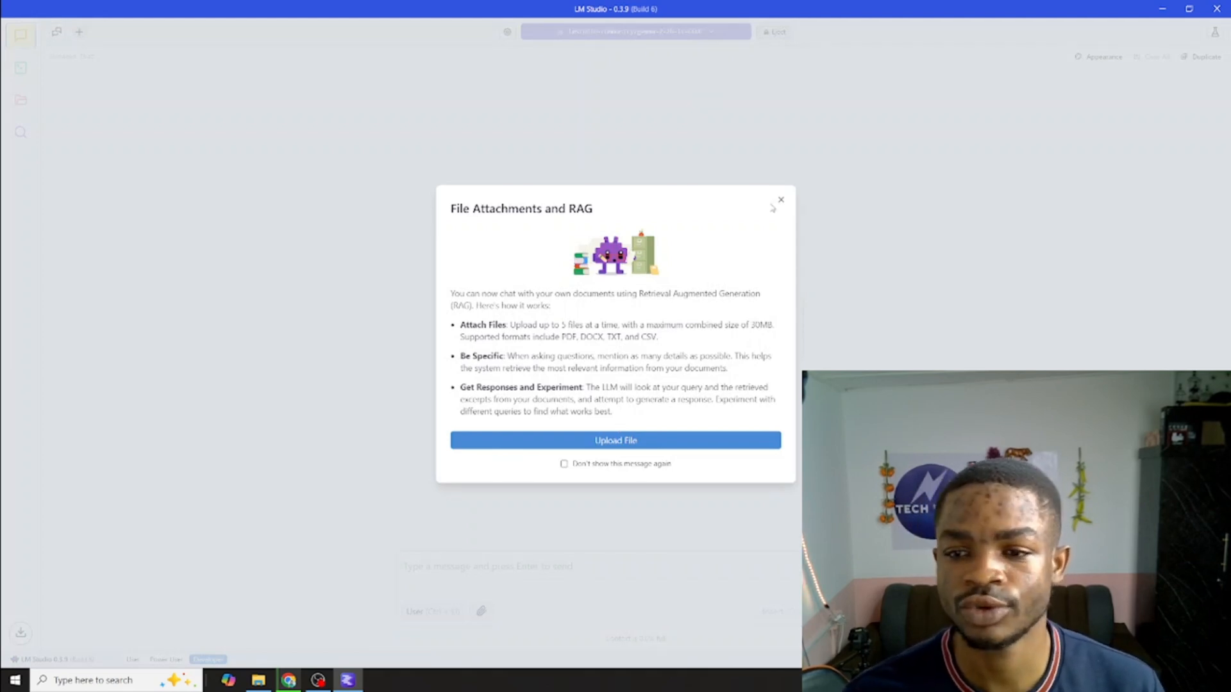
{"action": "left_click", "coordinate": [781, 200]}
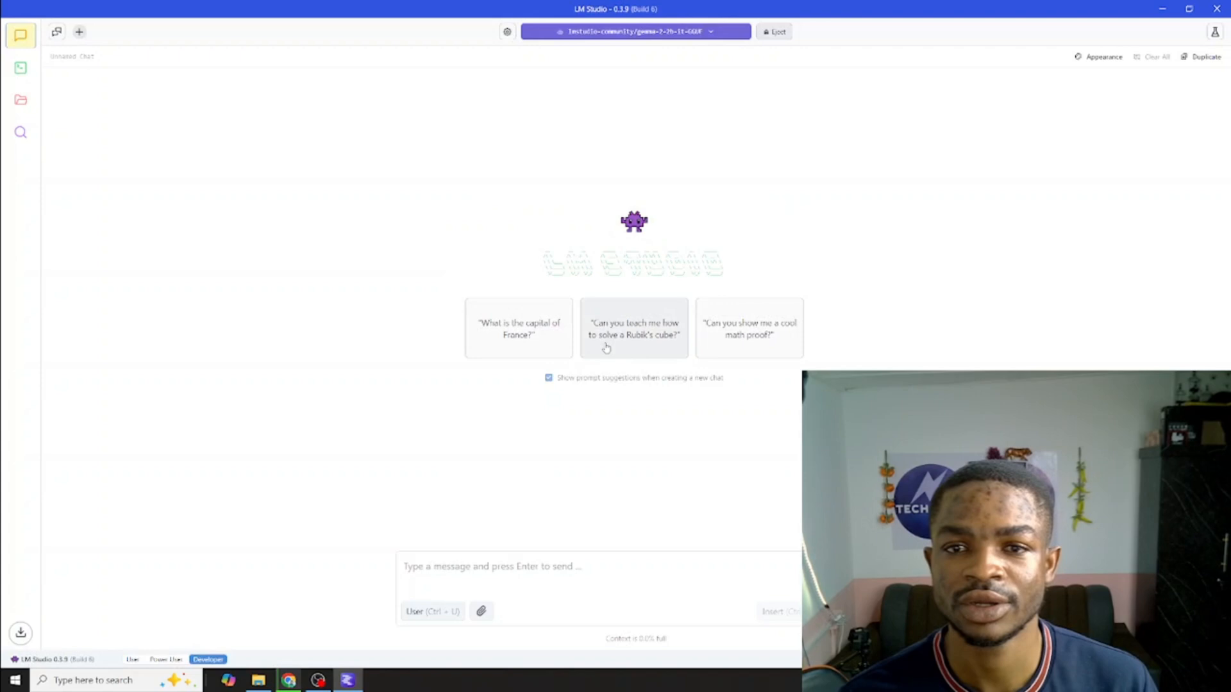
{"action": "mouse_move", "coordinate": [512, 423]}
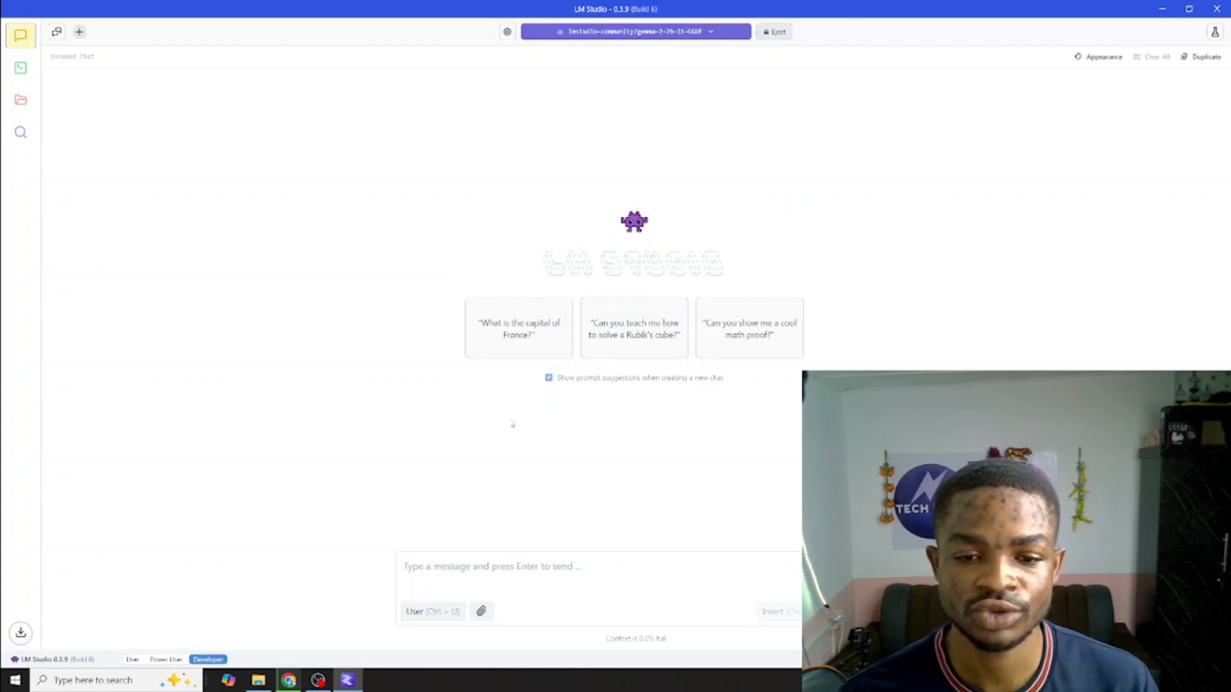
{"action": "mouse_move", "coordinate": [539, 350]}
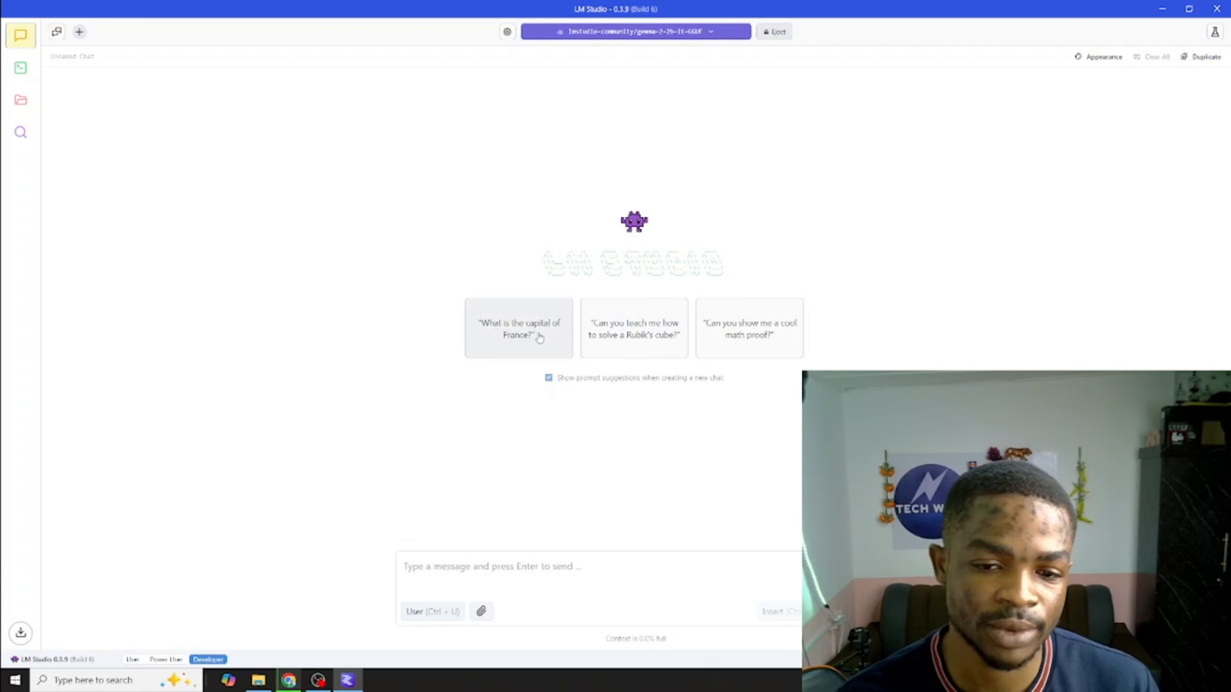
Ask the suggested 'What is the capital of France?' question, then request a PyTorch learning roadmap
{"action": "left_click", "coordinate": [519, 329]}
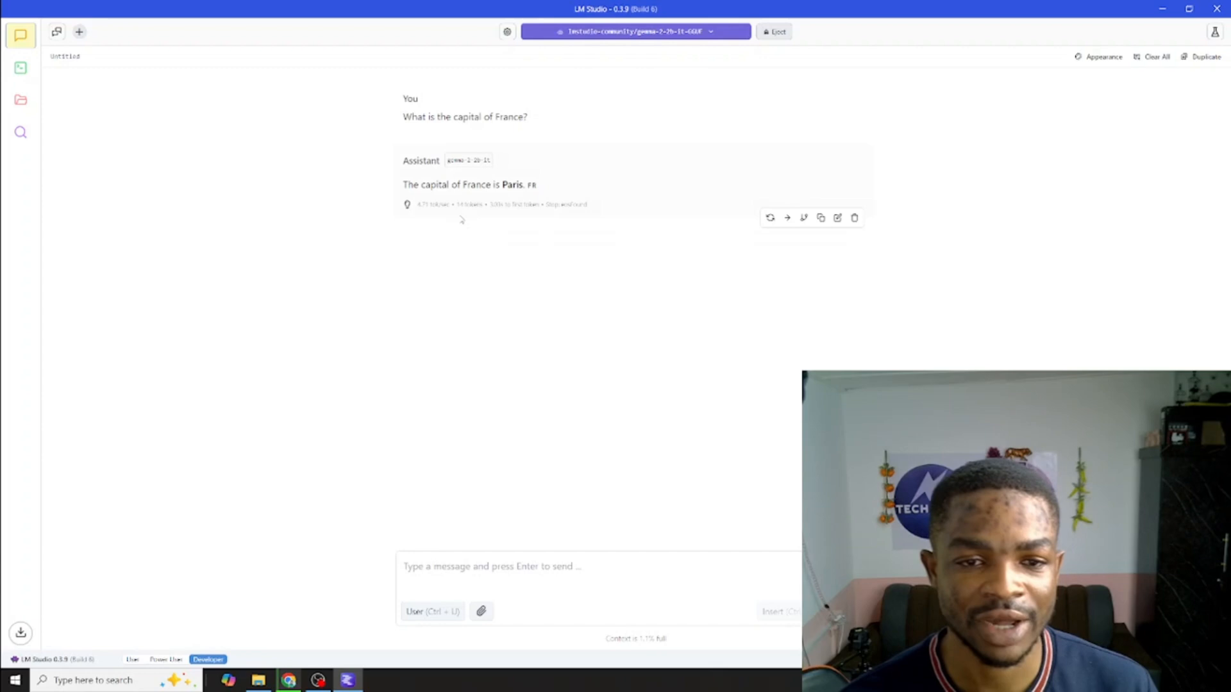
{"action": "mouse_move", "coordinate": [458, 428]}
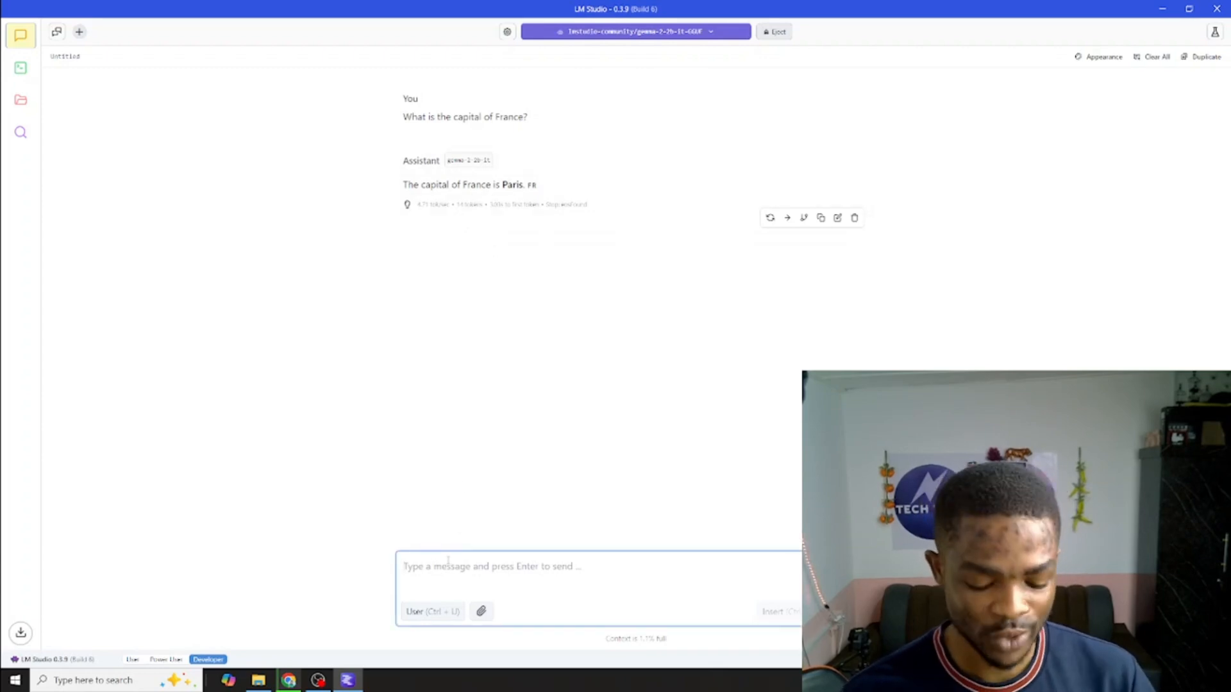
{"action": "type", "text": "hello there"}
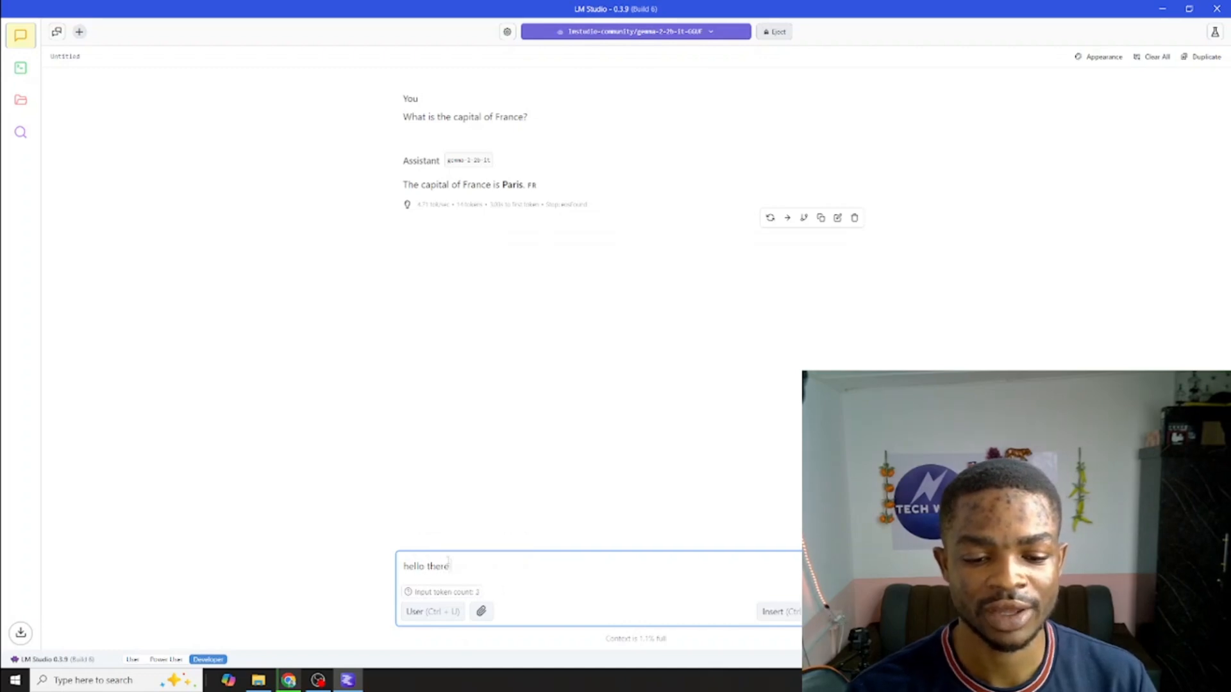
{"action": "type", "text": "help"}
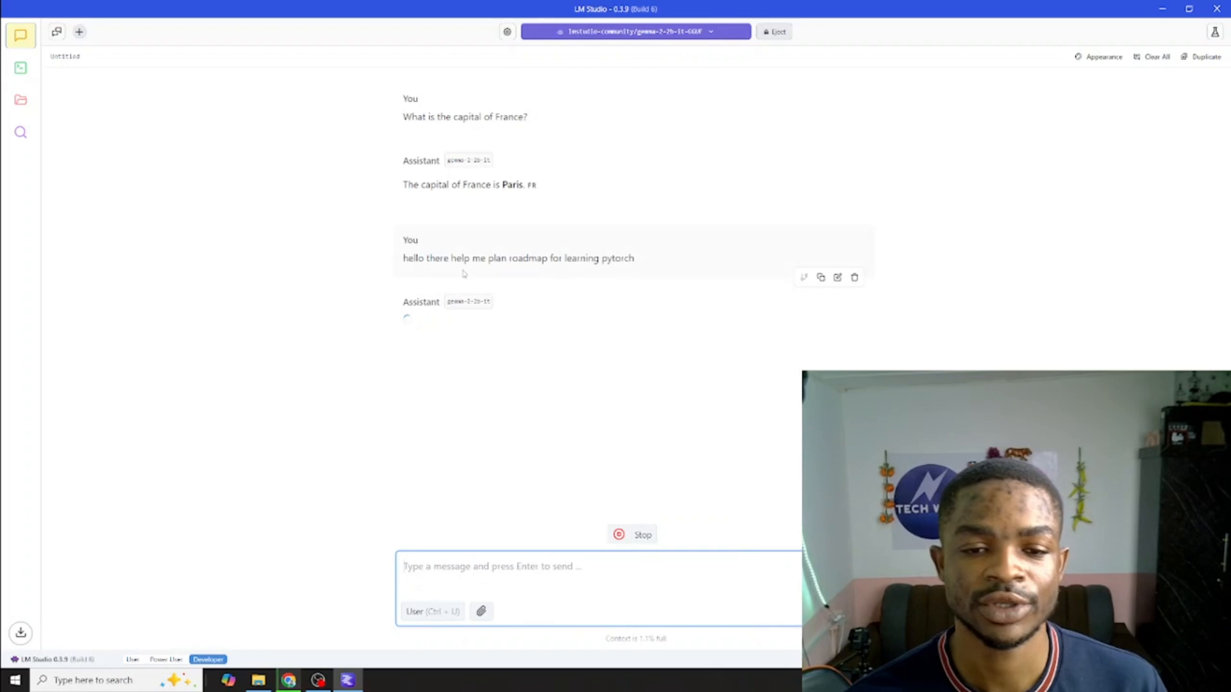
{"action": "mouse_move", "coordinate": [424, 249]}
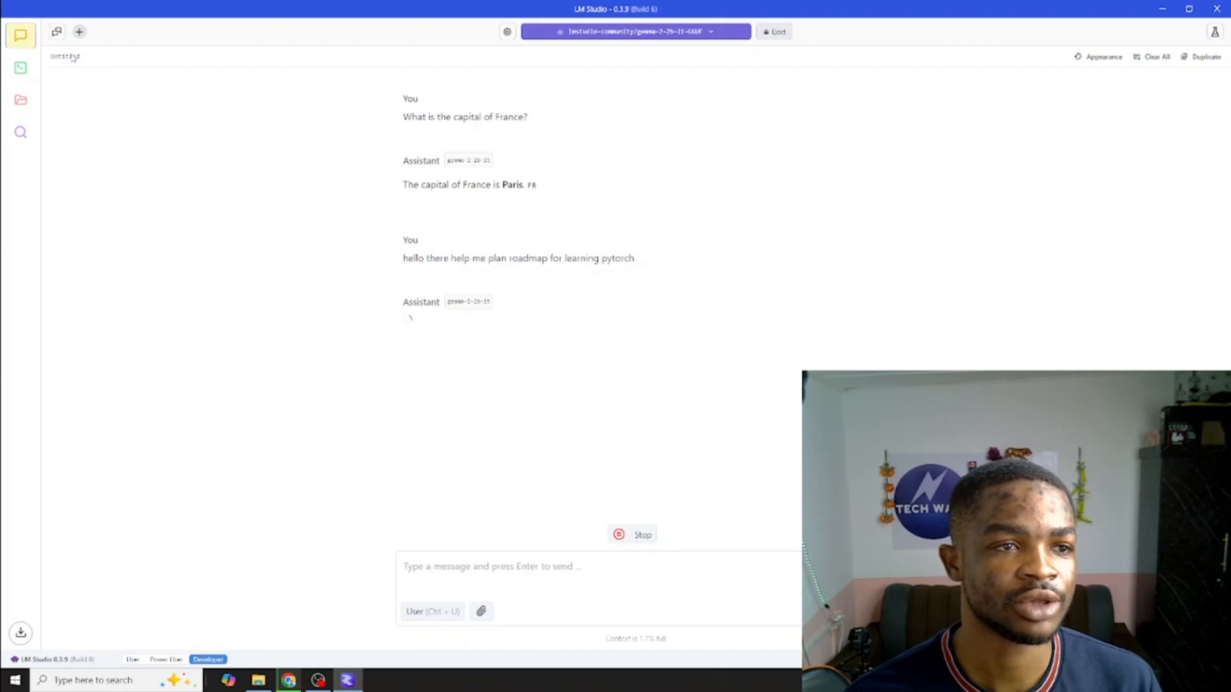
Start a new chat, browse the saved chats, and return to the PyTorch roadmap chat
{"action": "left_click", "coordinate": [78, 32]}
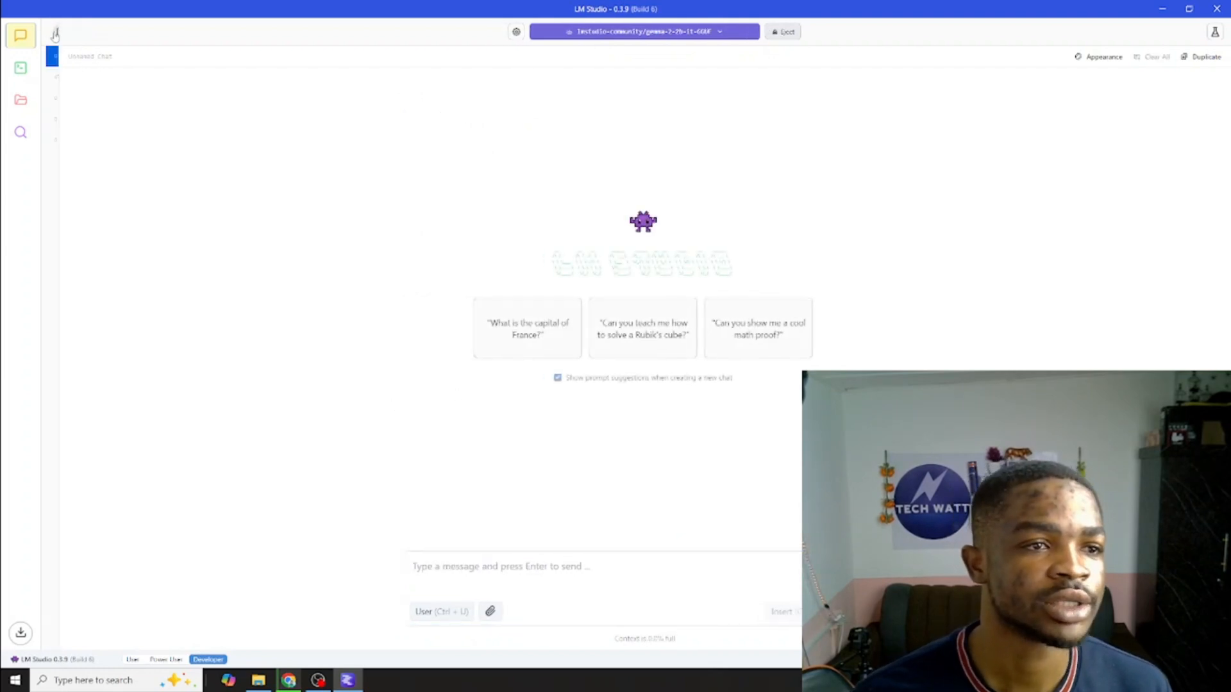
{"action": "left_click", "coordinate": [21, 35]}
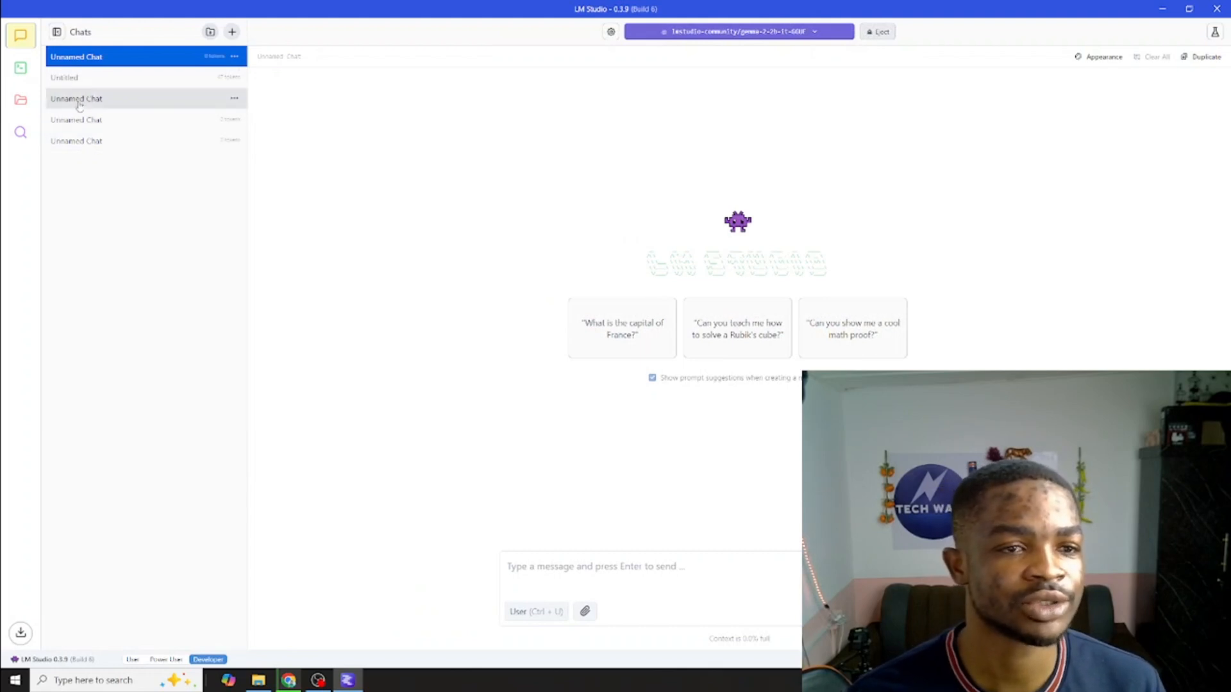
{"action": "left_click", "coordinate": [76, 119]}
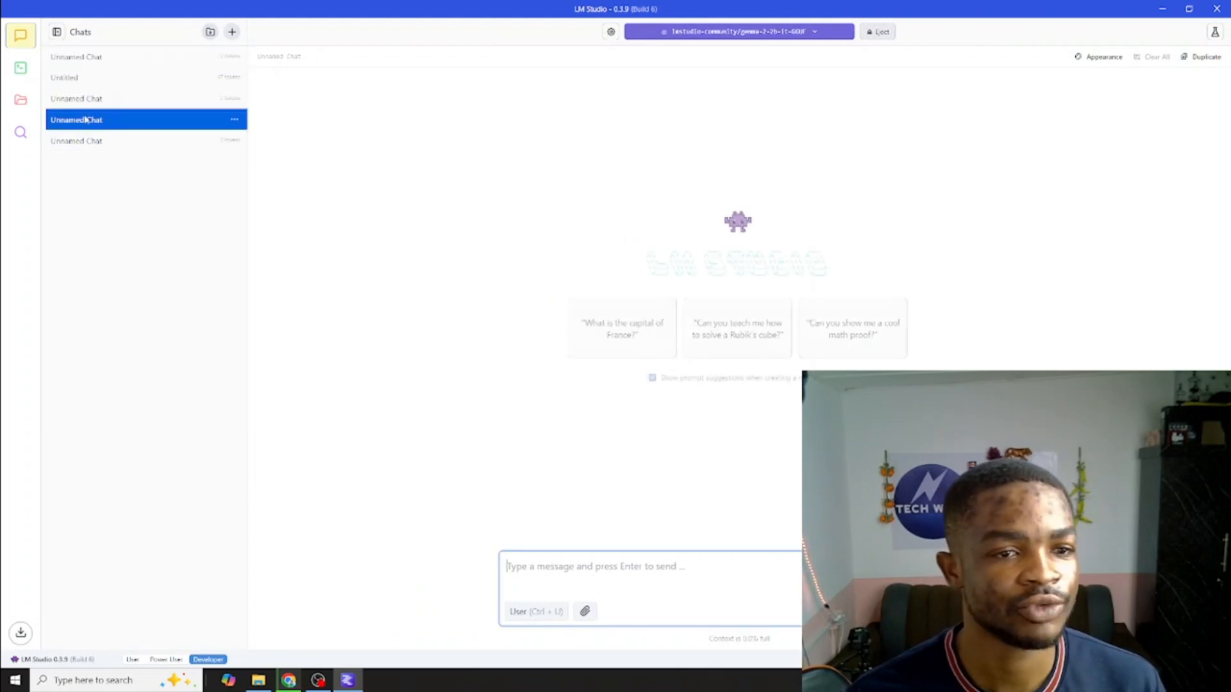
{"action": "left_click", "coordinate": [64, 77]}
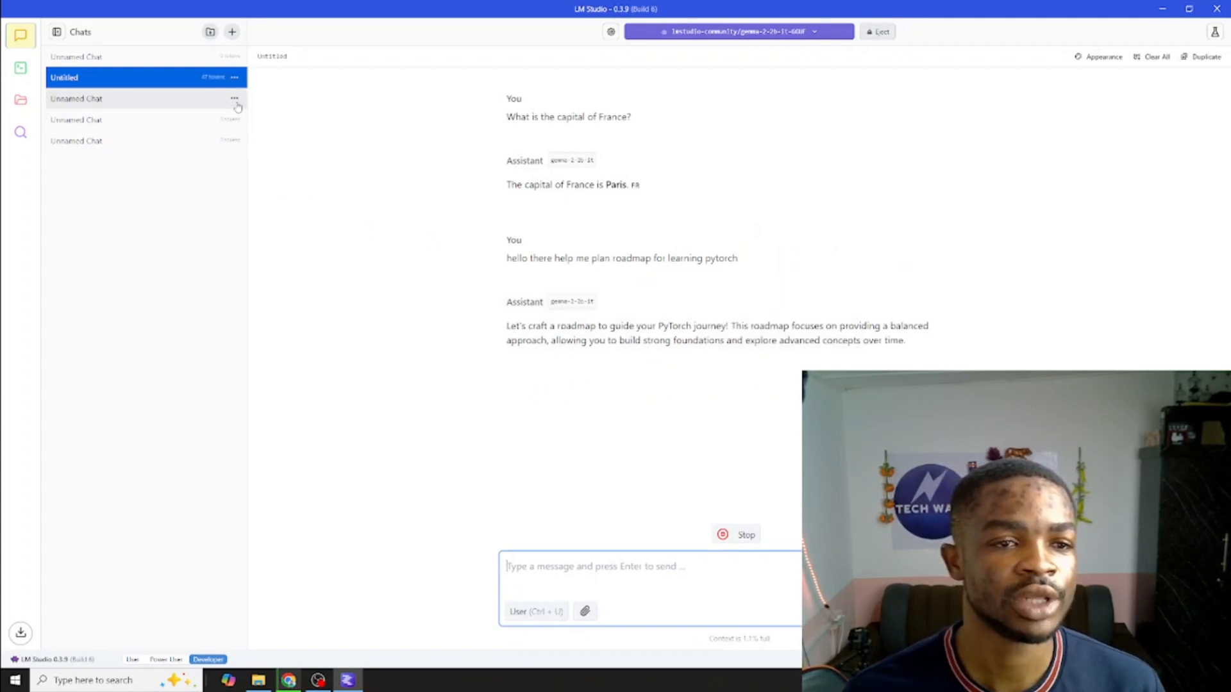
Delete two empty Unnamed Chats and rename the PyTorch chat 'testing gemma model'
{"action": "left_click", "coordinate": [234, 98]}
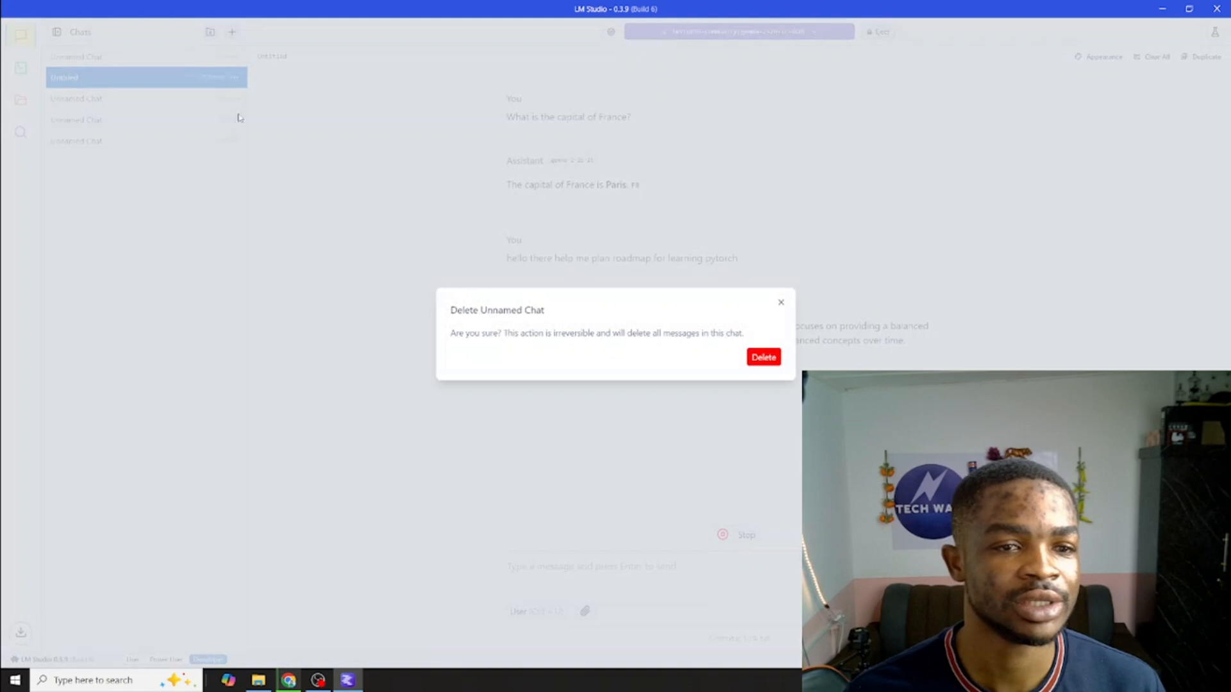
{"action": "left_click", "coordinate": [781, 302]}
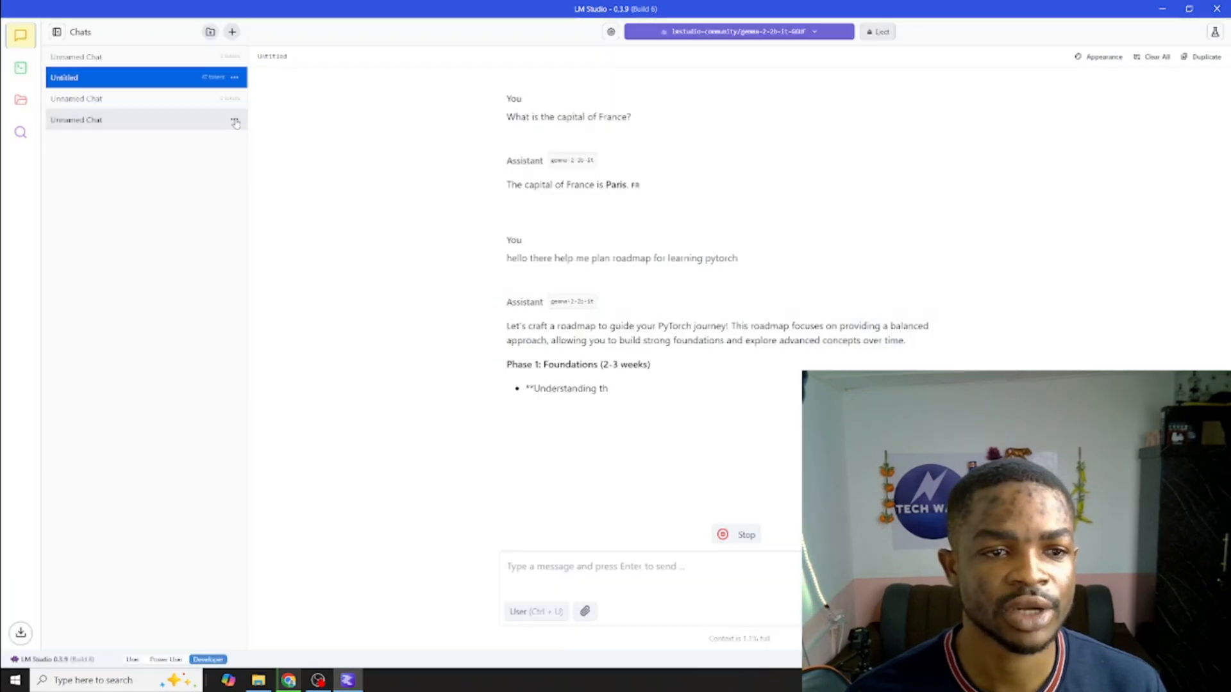
{"action": "left_click", "coordinate": [234, 119]}
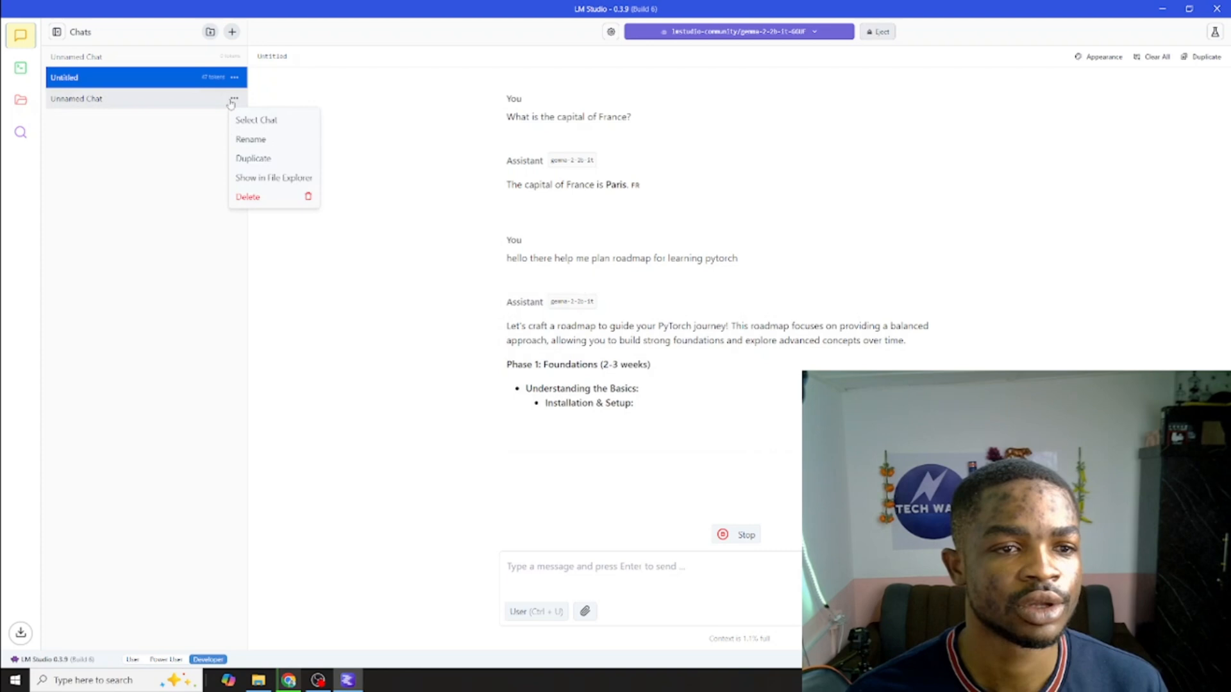
{"action": "left_click", "coordinate": [247, 196]}
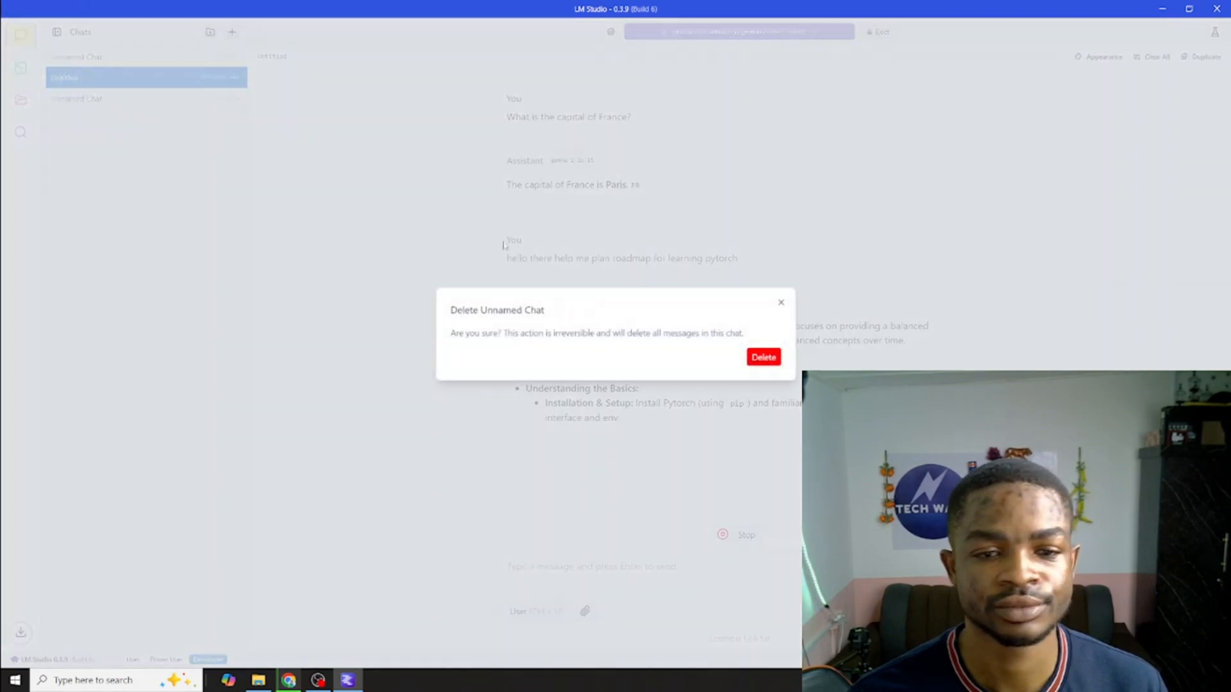
{"action": "left_click", "coordinate": [780, 302]}
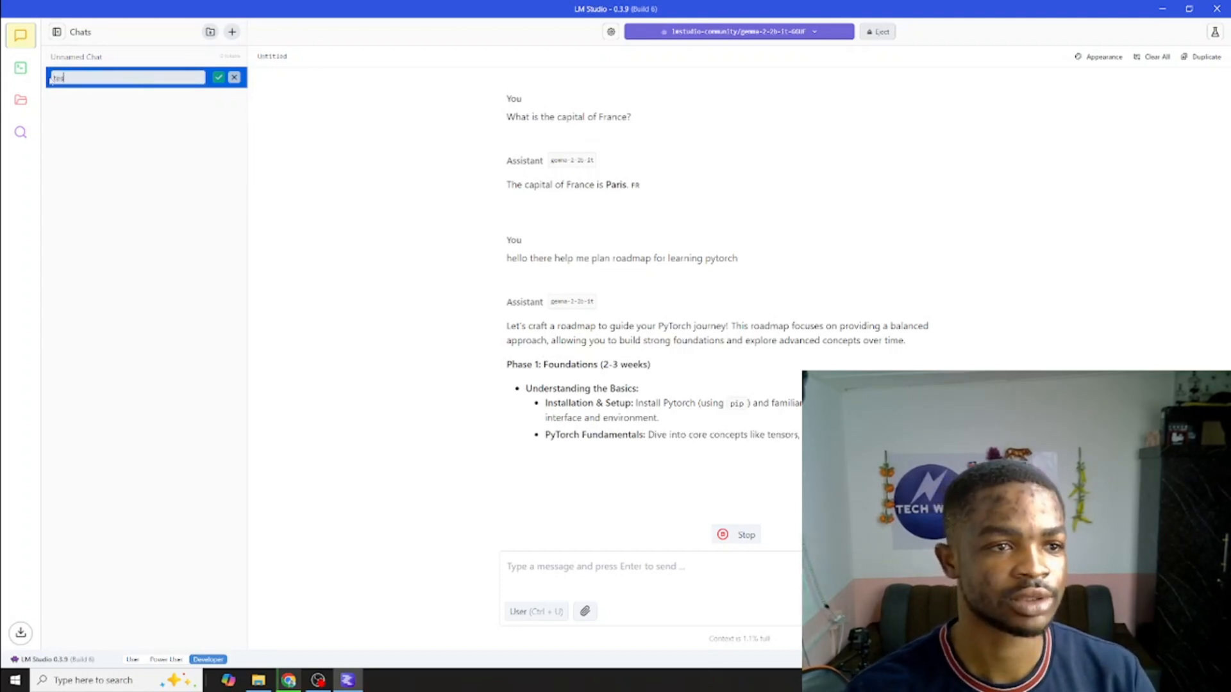
{"action": "type", "text": "testing gemma model"}
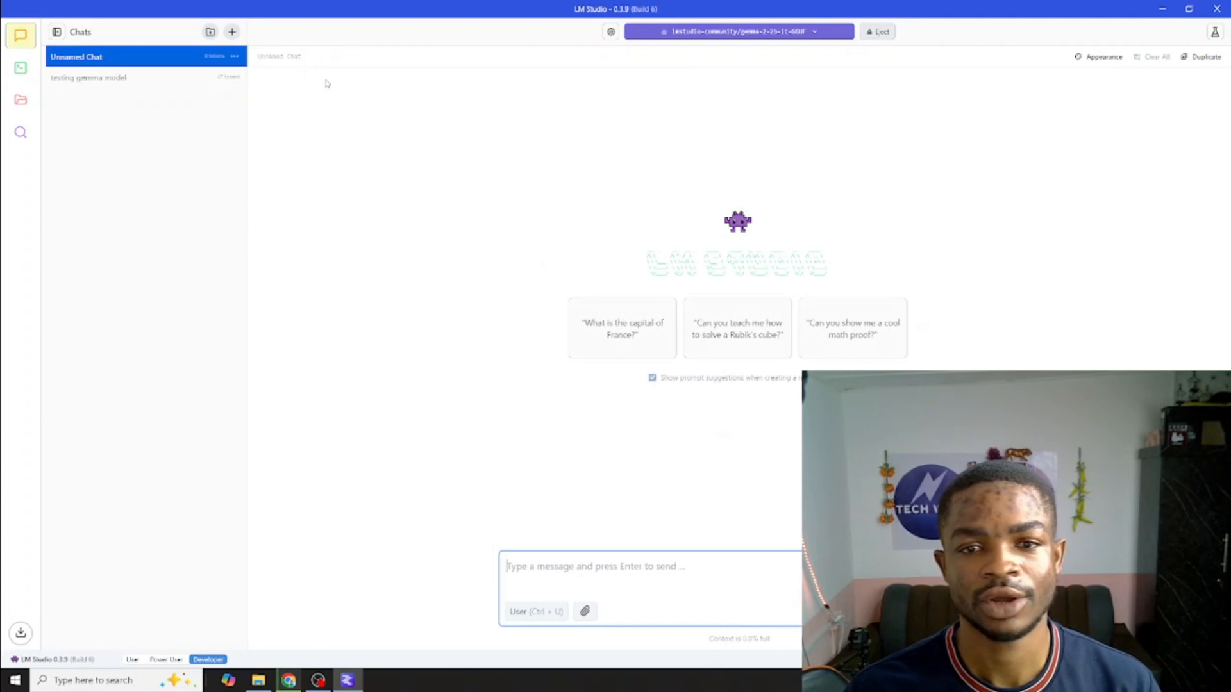
Ask Gemma how to solve a Rubik's cube, then scroll the 'testing gemma model' roadmap to Phase 3
{"action": "left_click", "coordinate": [737, 328]}
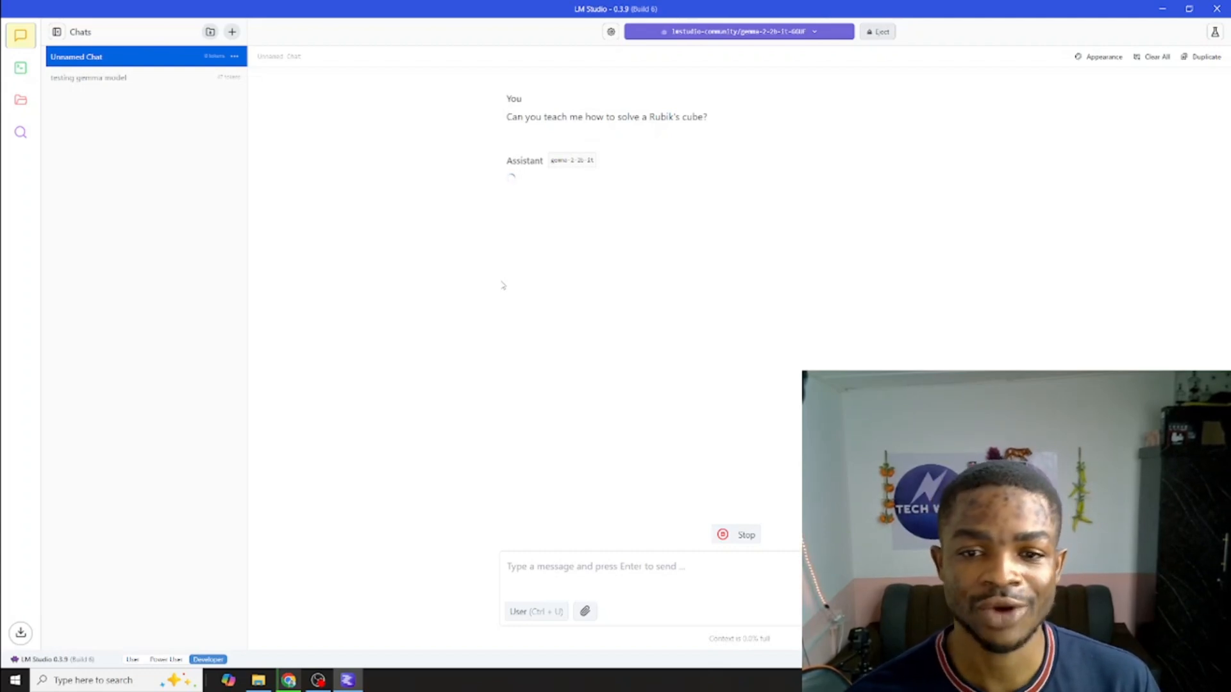
{"action": "mouse_move", "coordinate": [521, 198]}
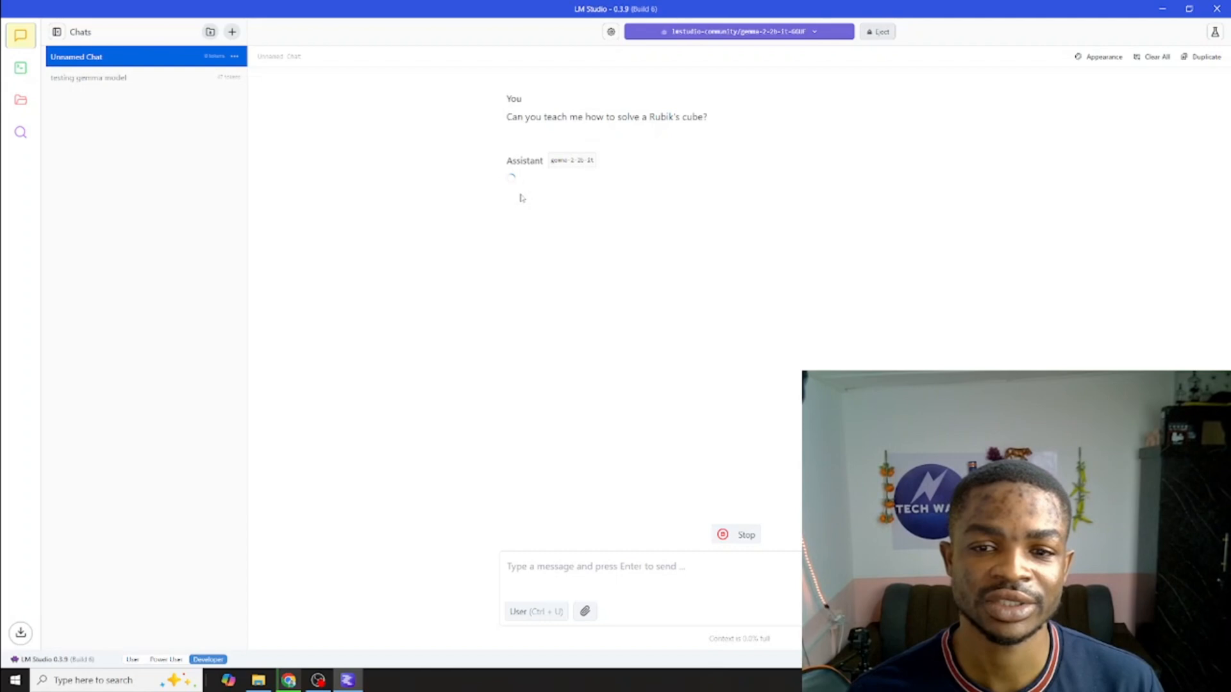
{"action": "left_click", "coordinate": [89, 77]}
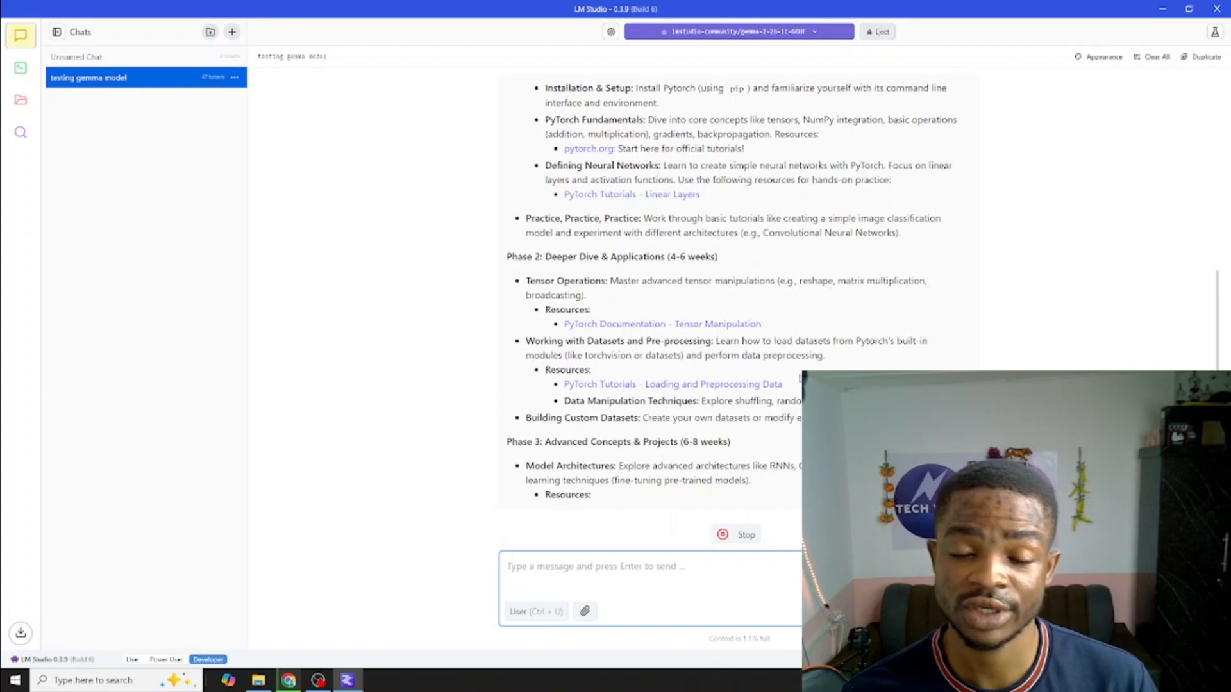
{"action": "scroll", "scroll_direction": "down", "scroll_amount": 3}
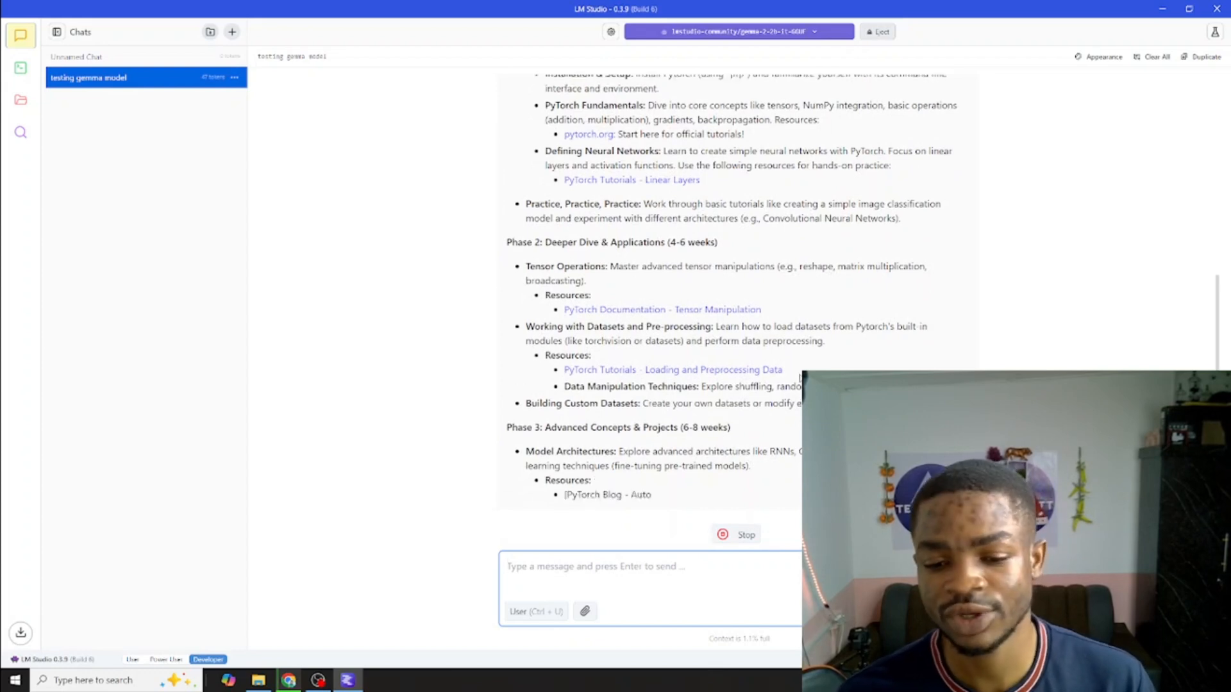